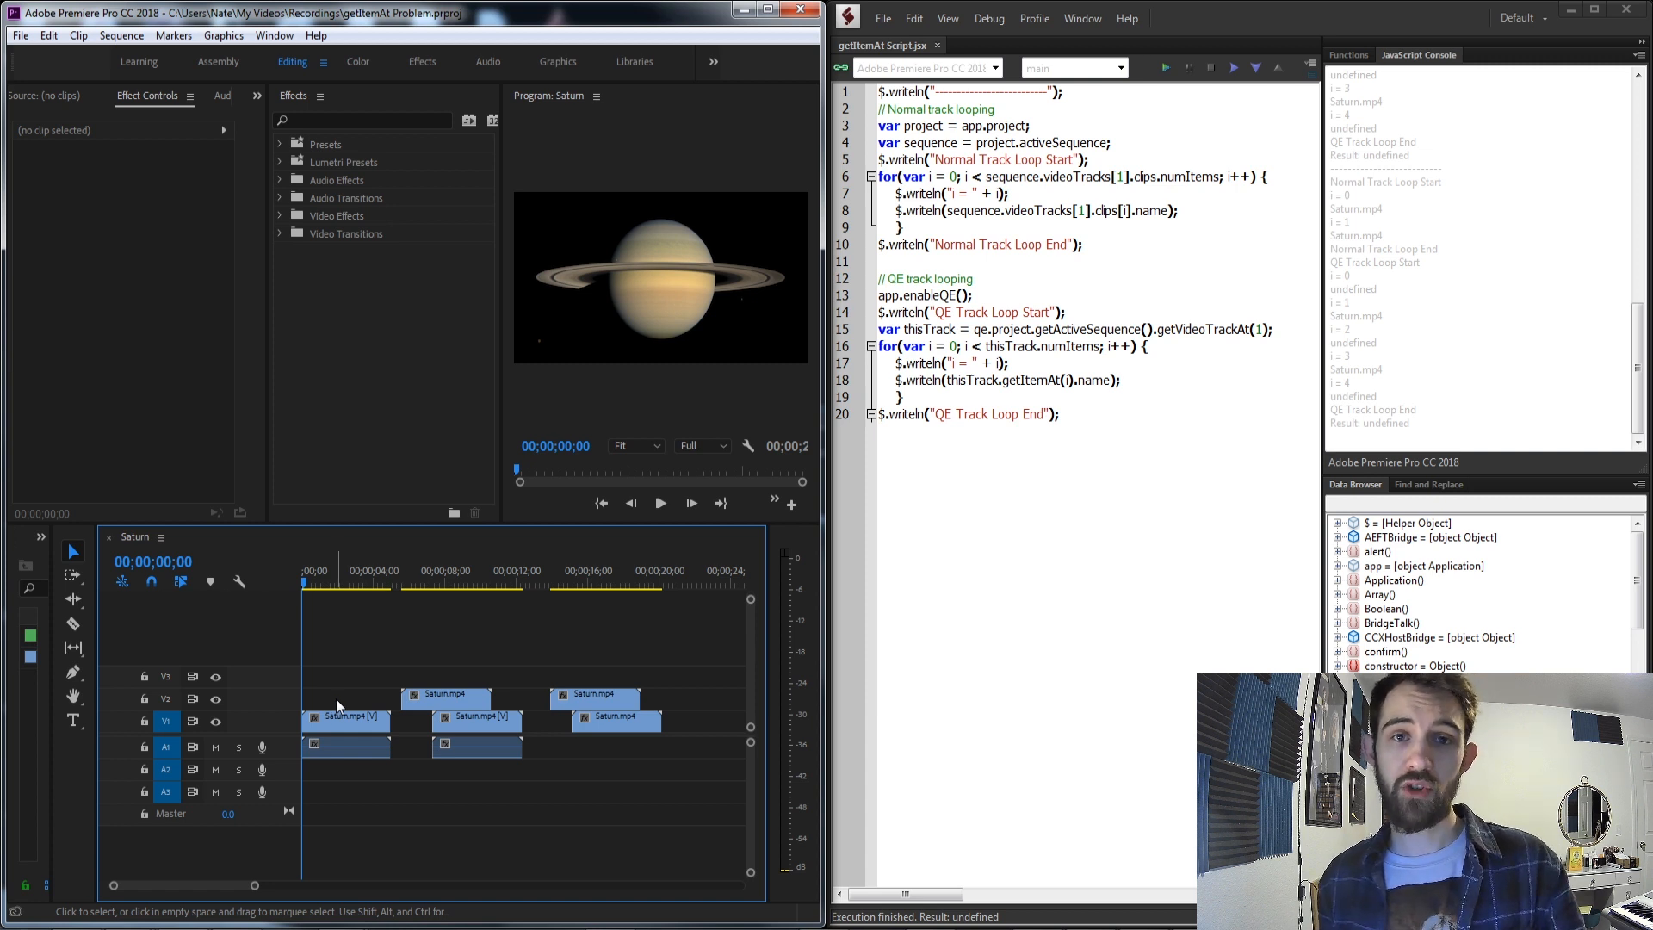
pyautogui.moveTo(428, 696)
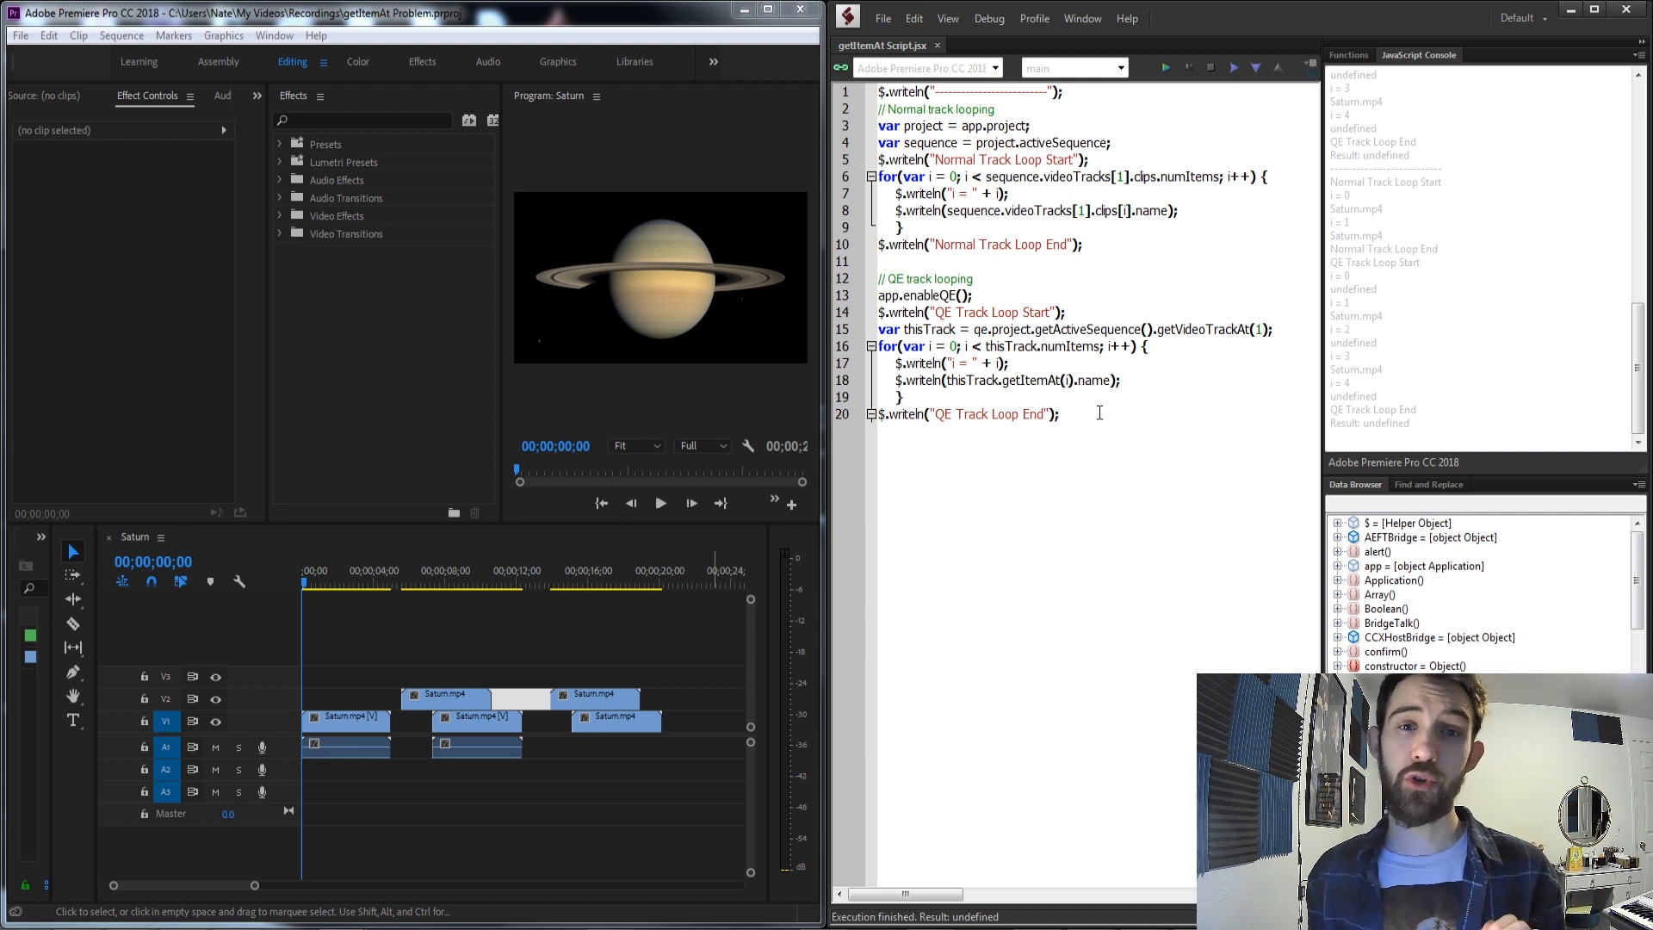
pyautogui.moveTo(1079, 406)
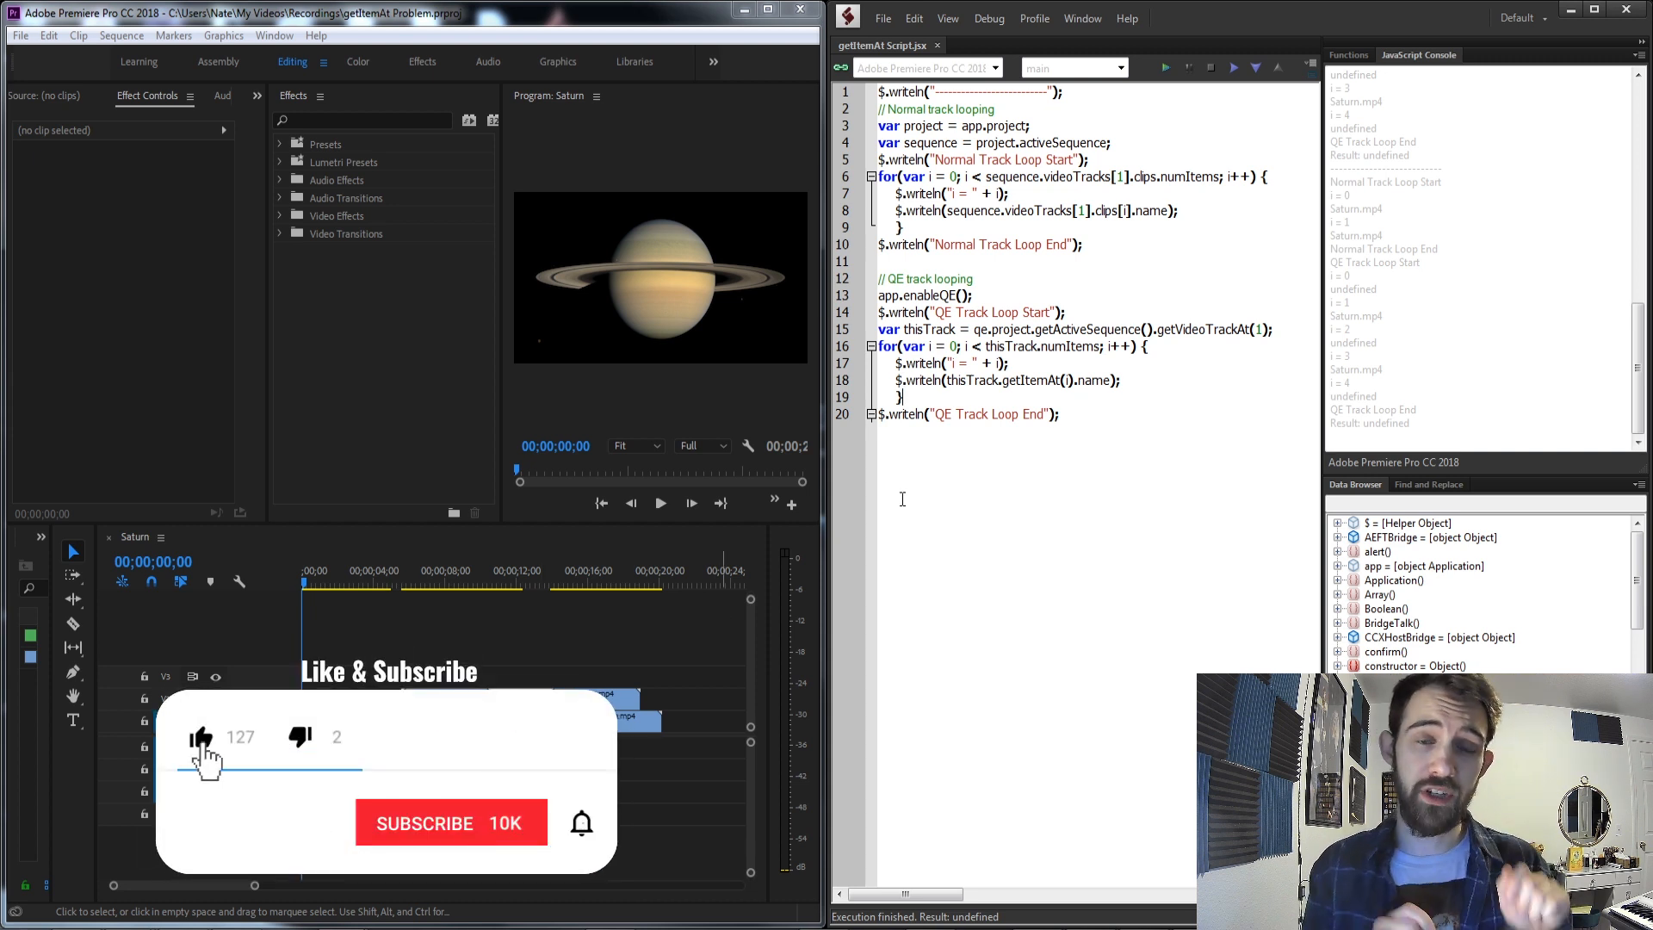
# View the Premium Supporter and Supporter tiers' perks in the channel Membership dialog.
pyautogui.click(451, 823)
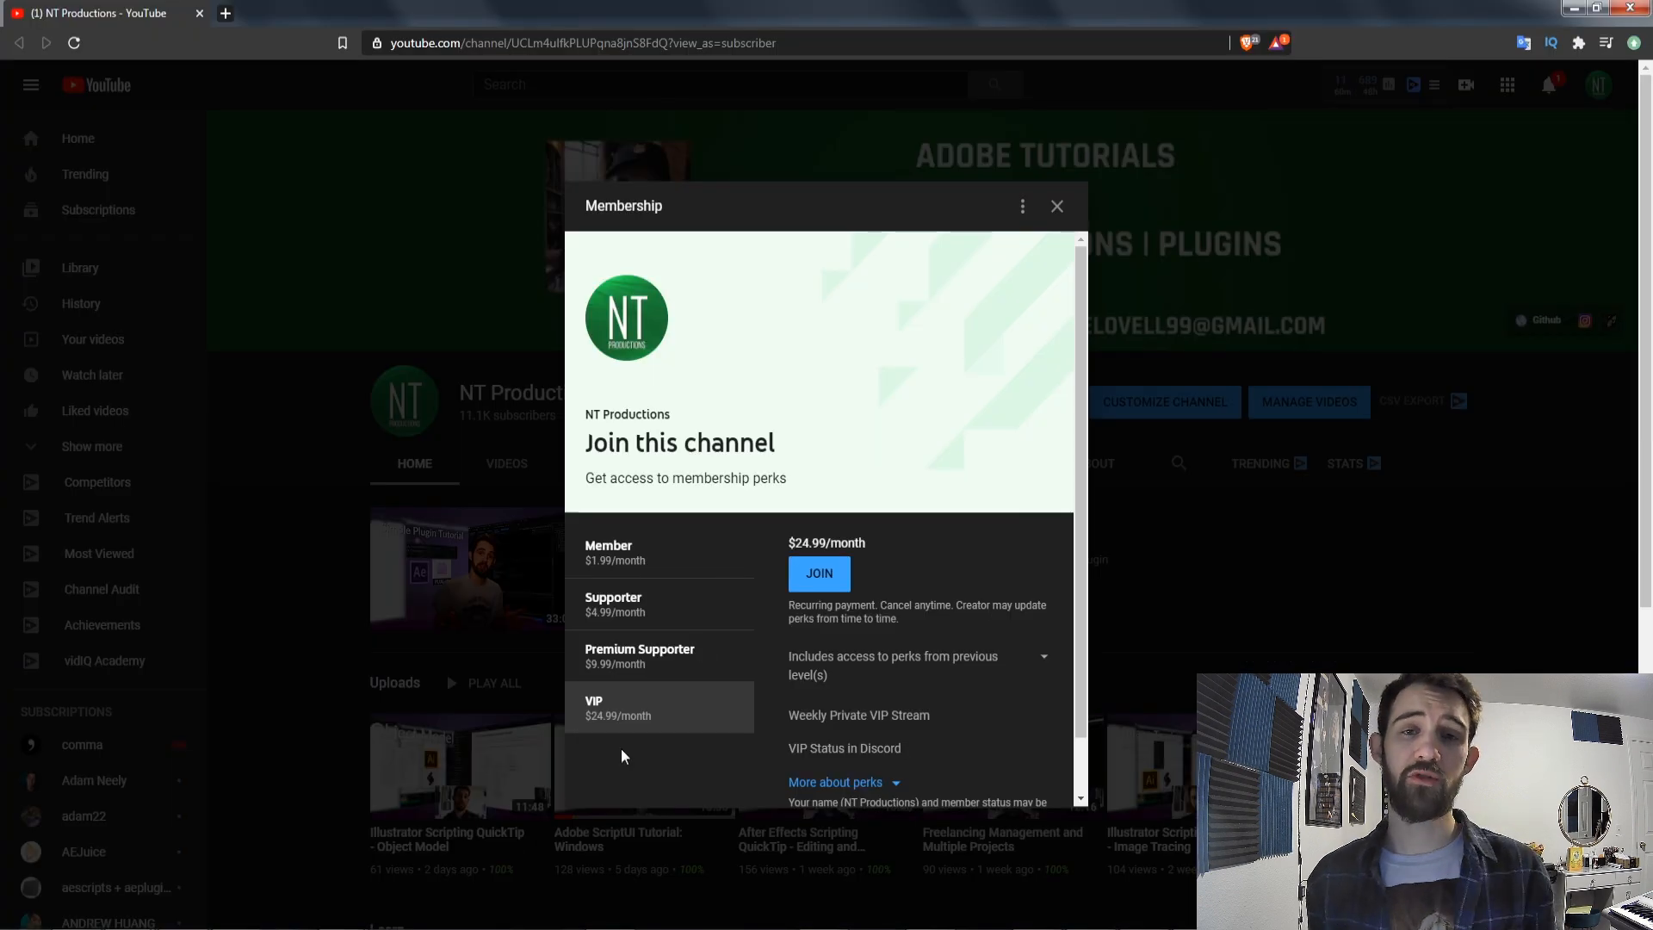
pyautogui.moveTo(643, 673)
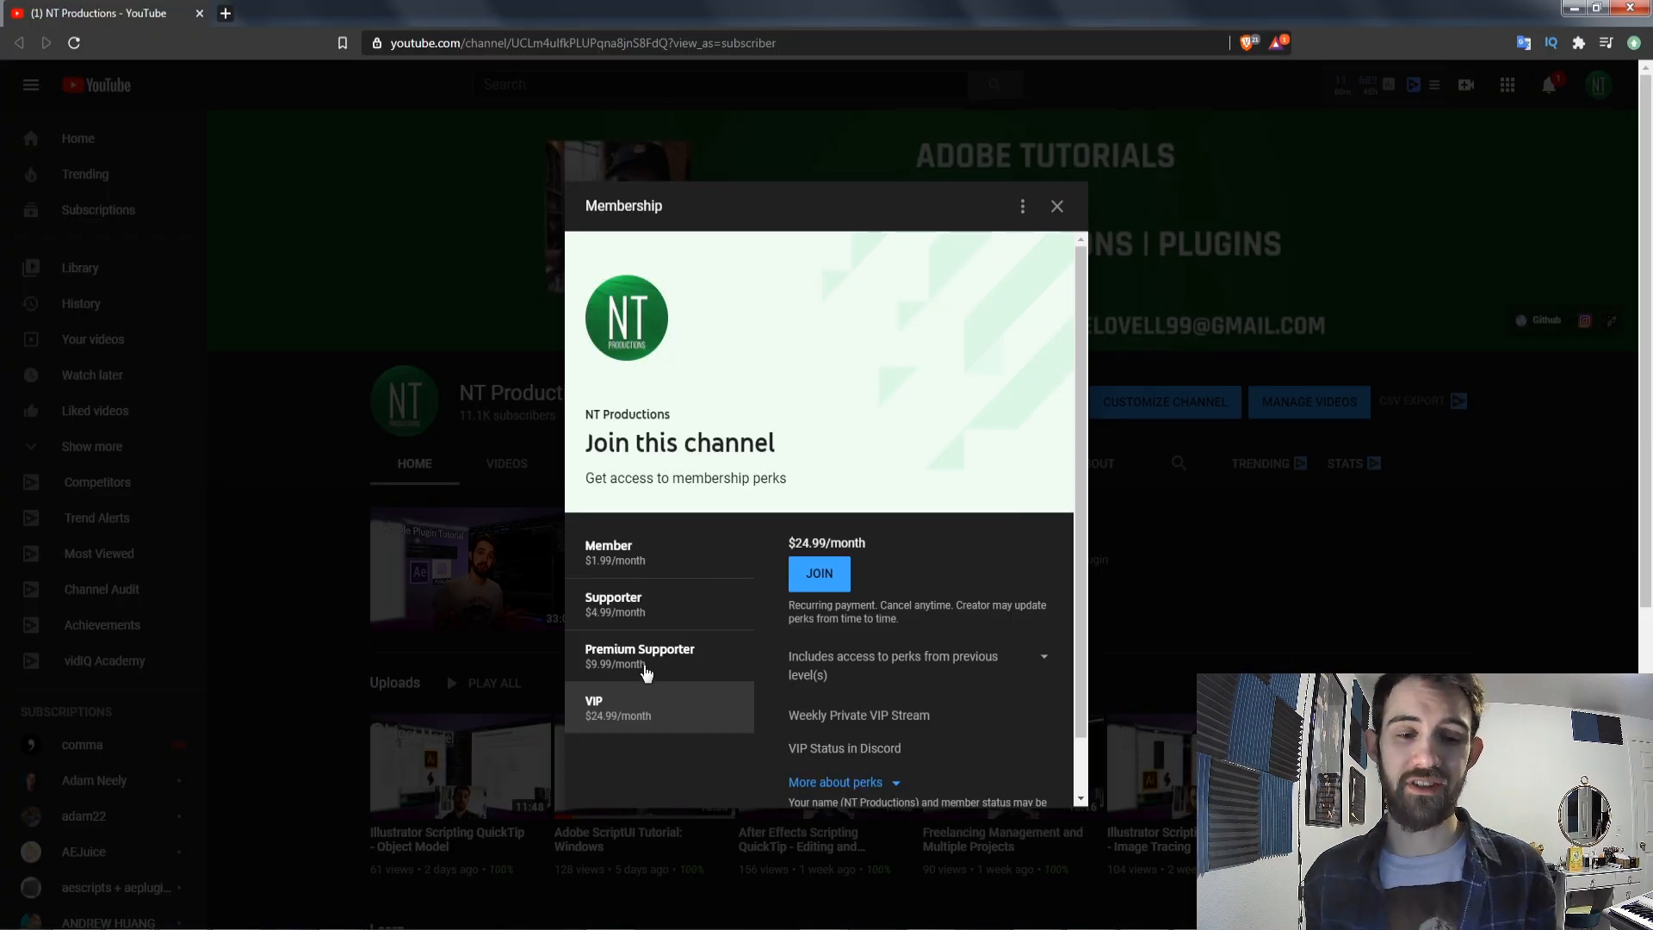
pyautogui.click(641, 656)
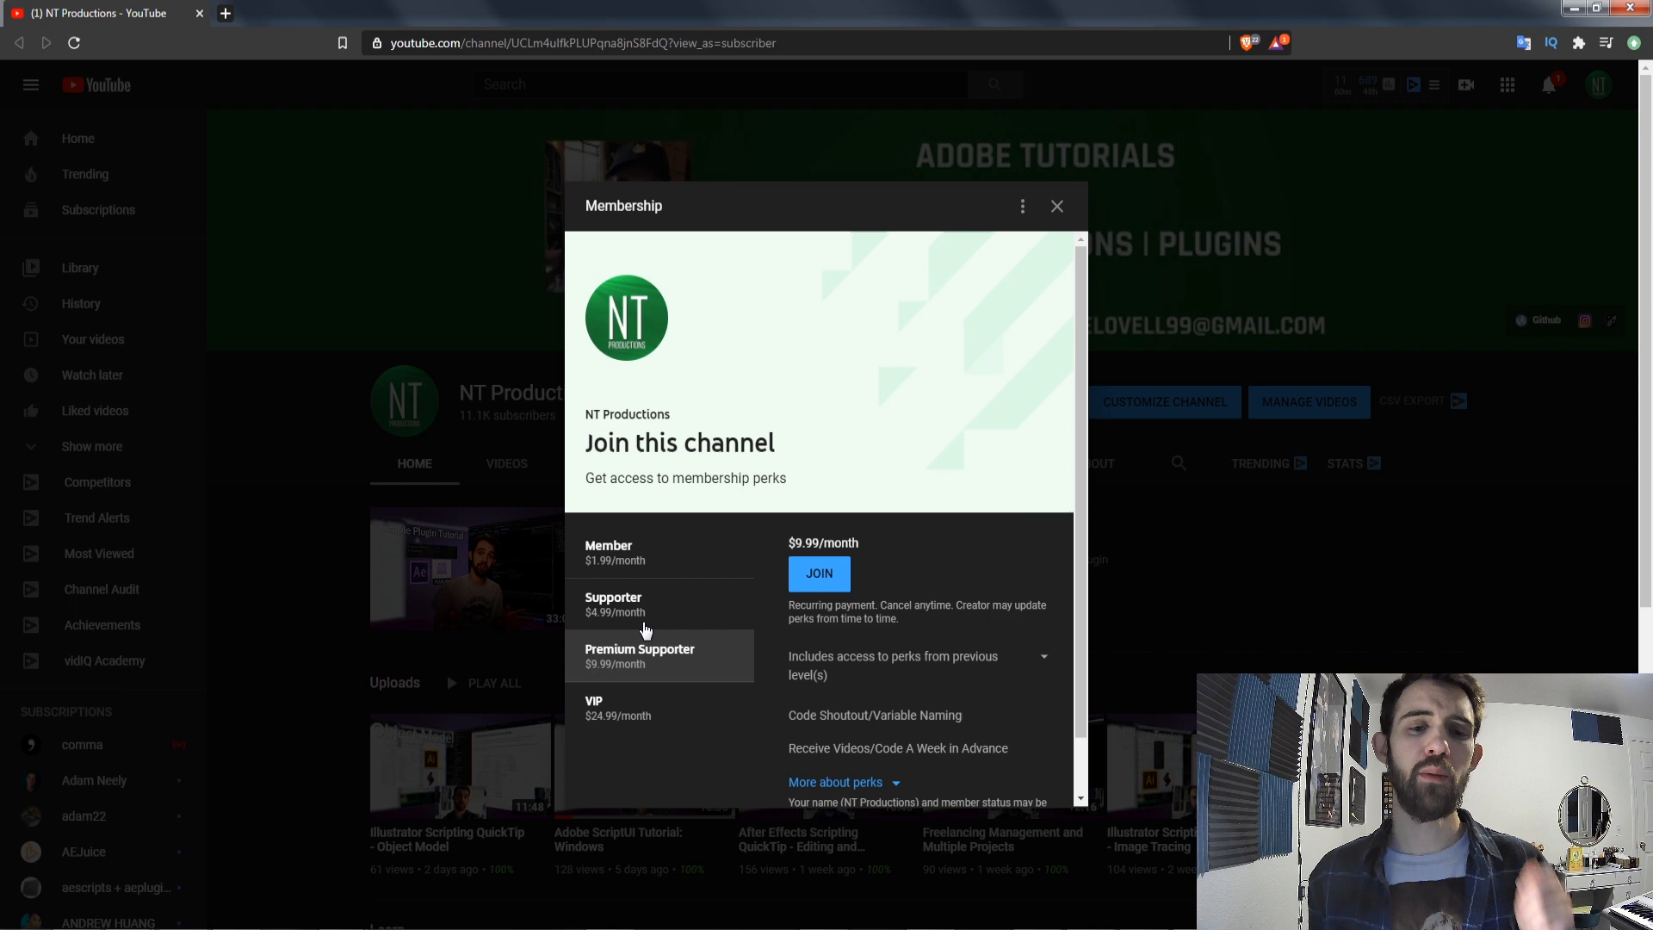
pyautogui.click(609, 553)
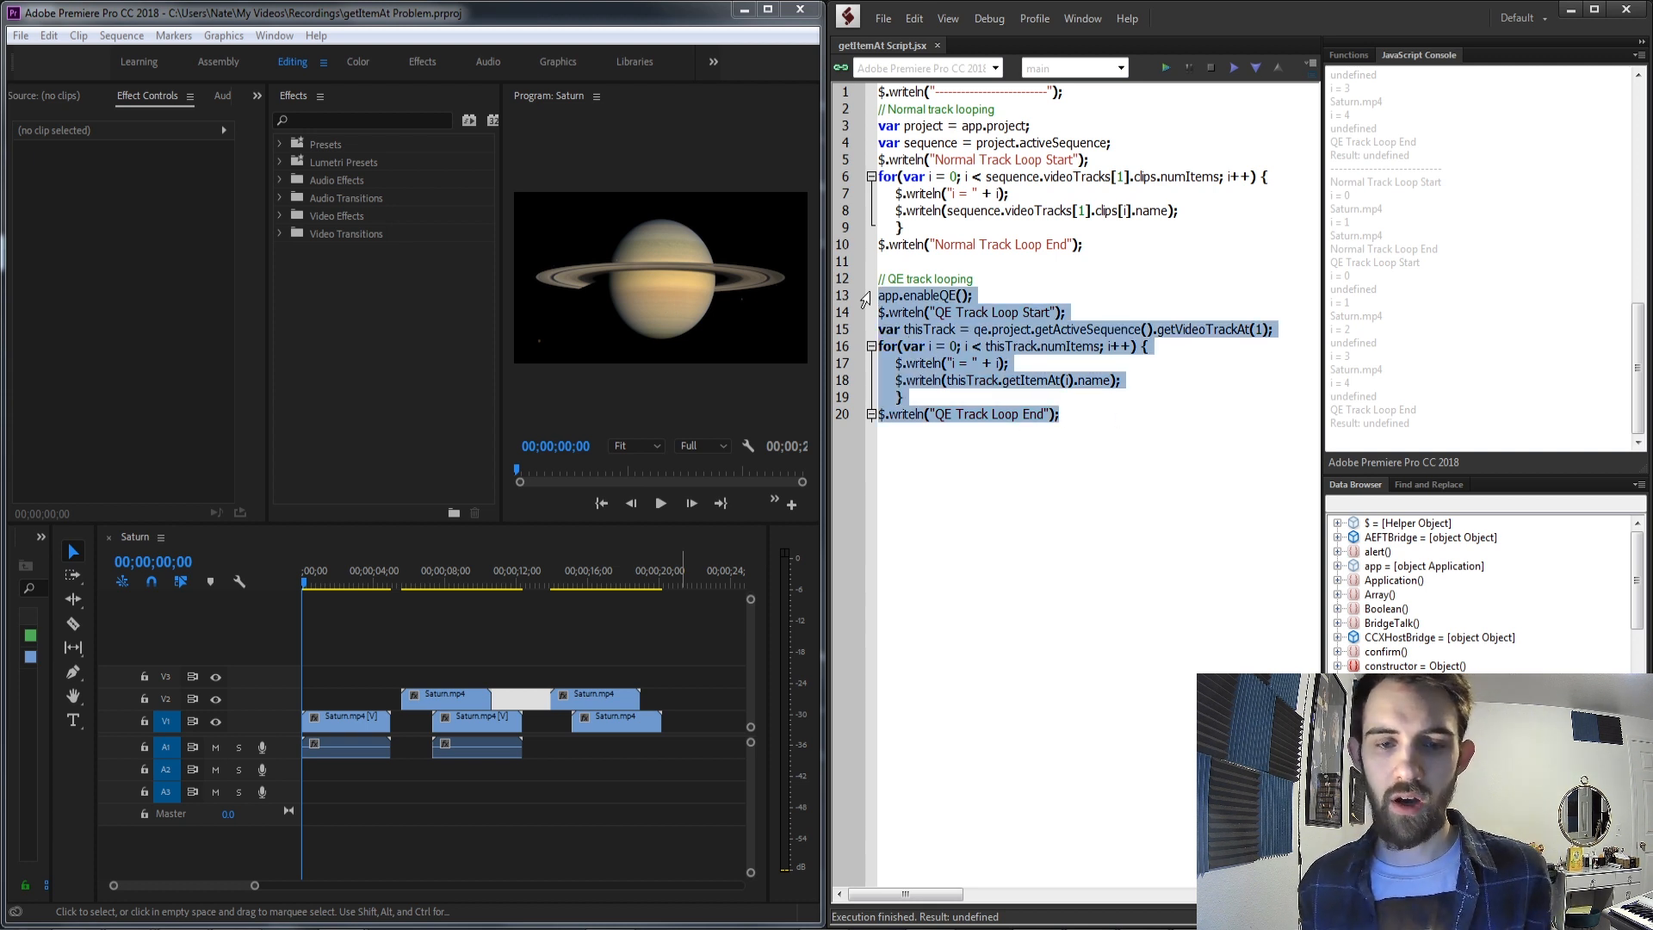
# Toggle comments on the QE track looping block (lines 13–20) with Ctrl+/.
pyautogui.press('ctrl+/')
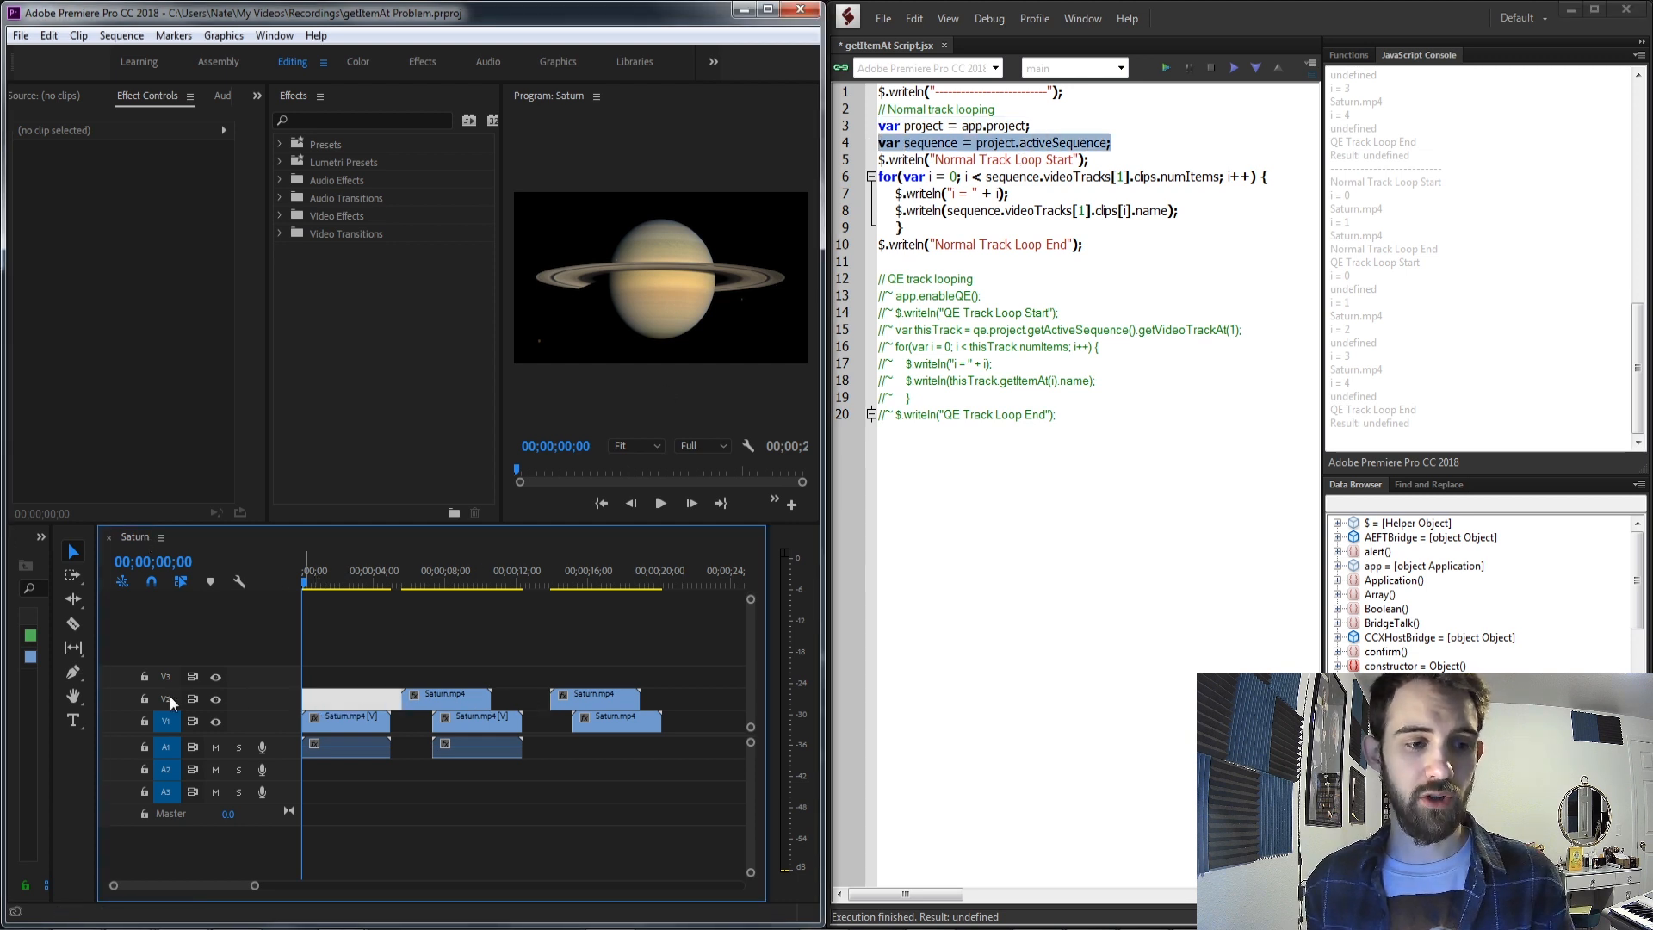
# Target video track V2, select its last clip and move the playhead to 00;00;04;06.
pyautogui.click(165, 721)
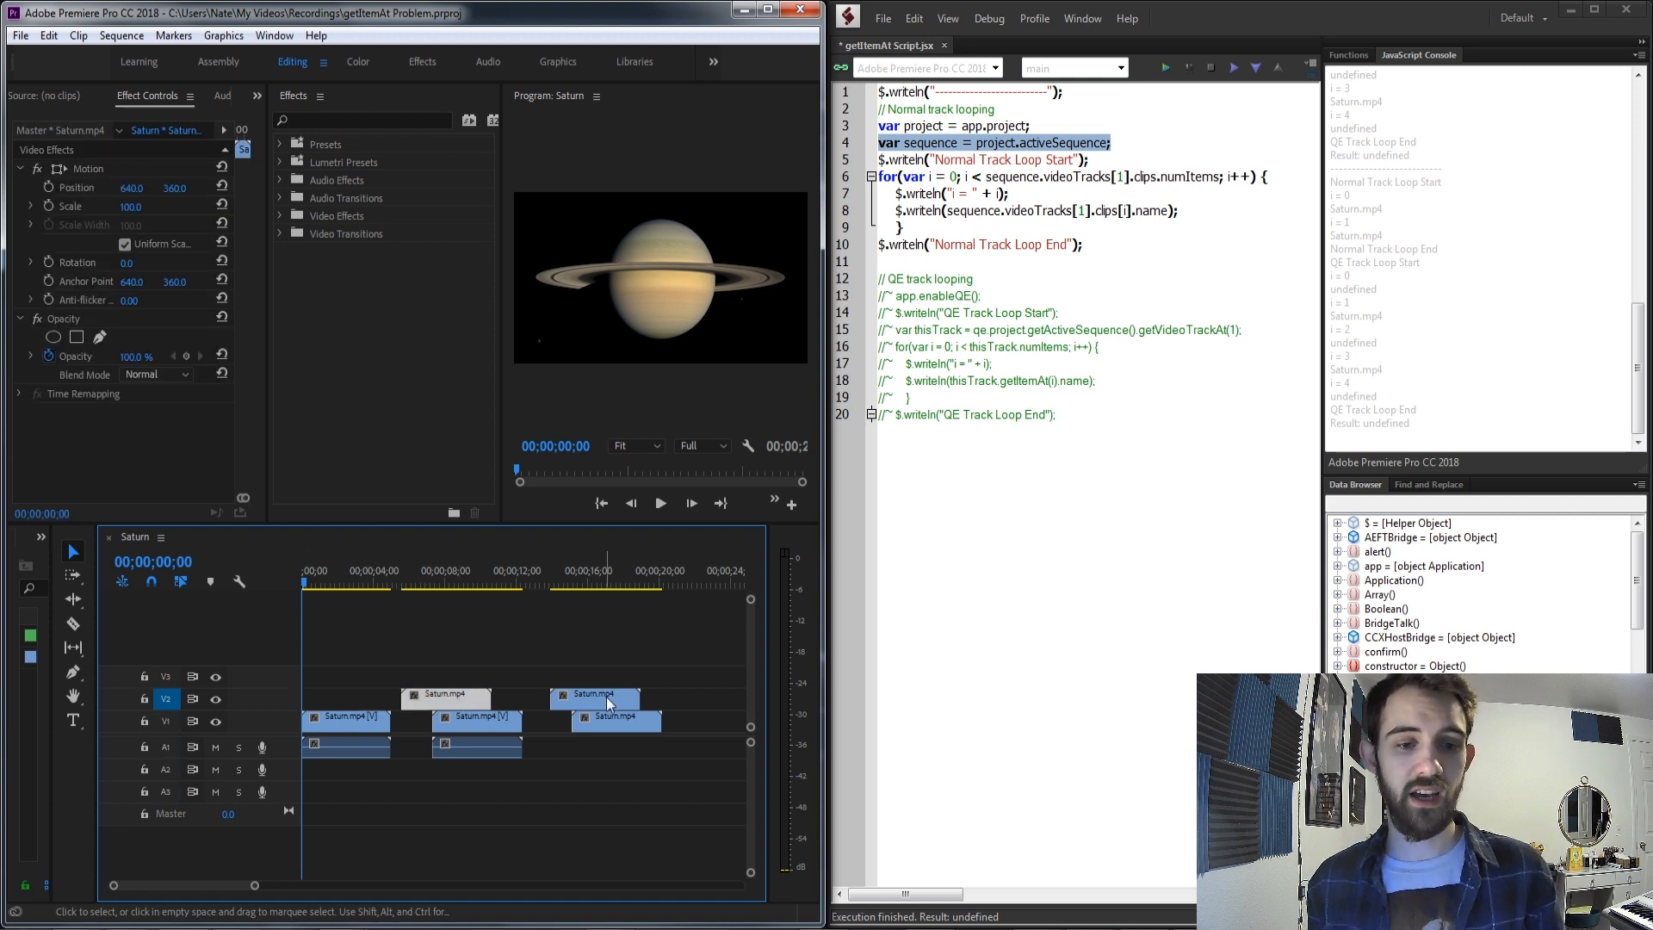
pyautogui.click(466, 580)
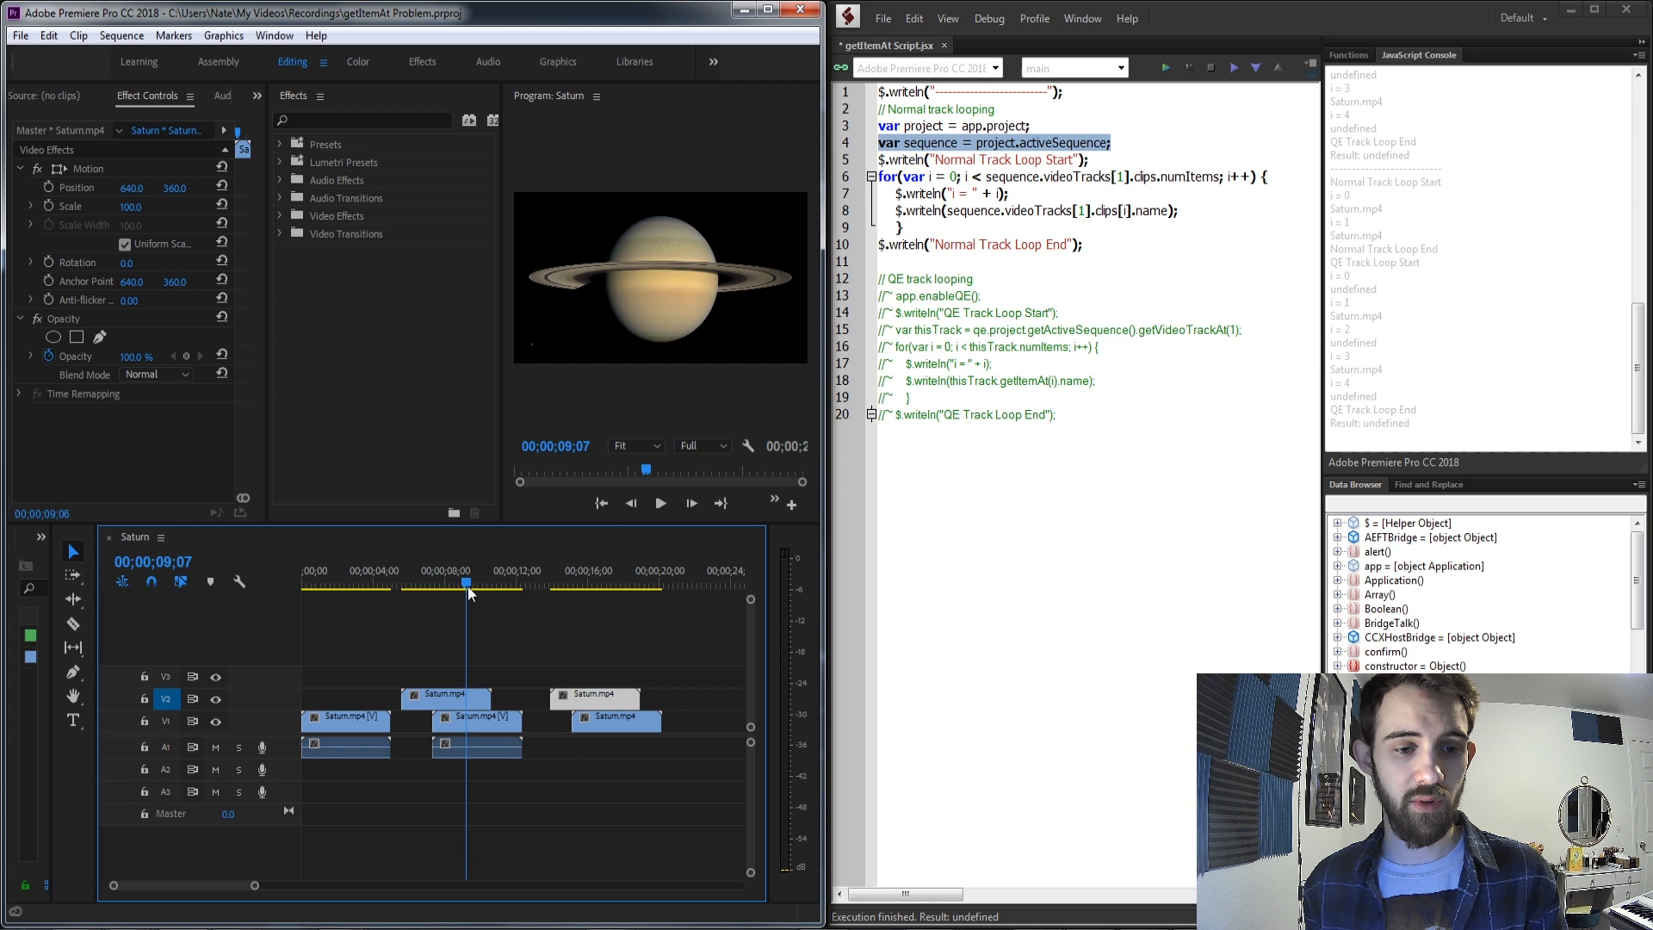
pyautogui.click(377, 580)
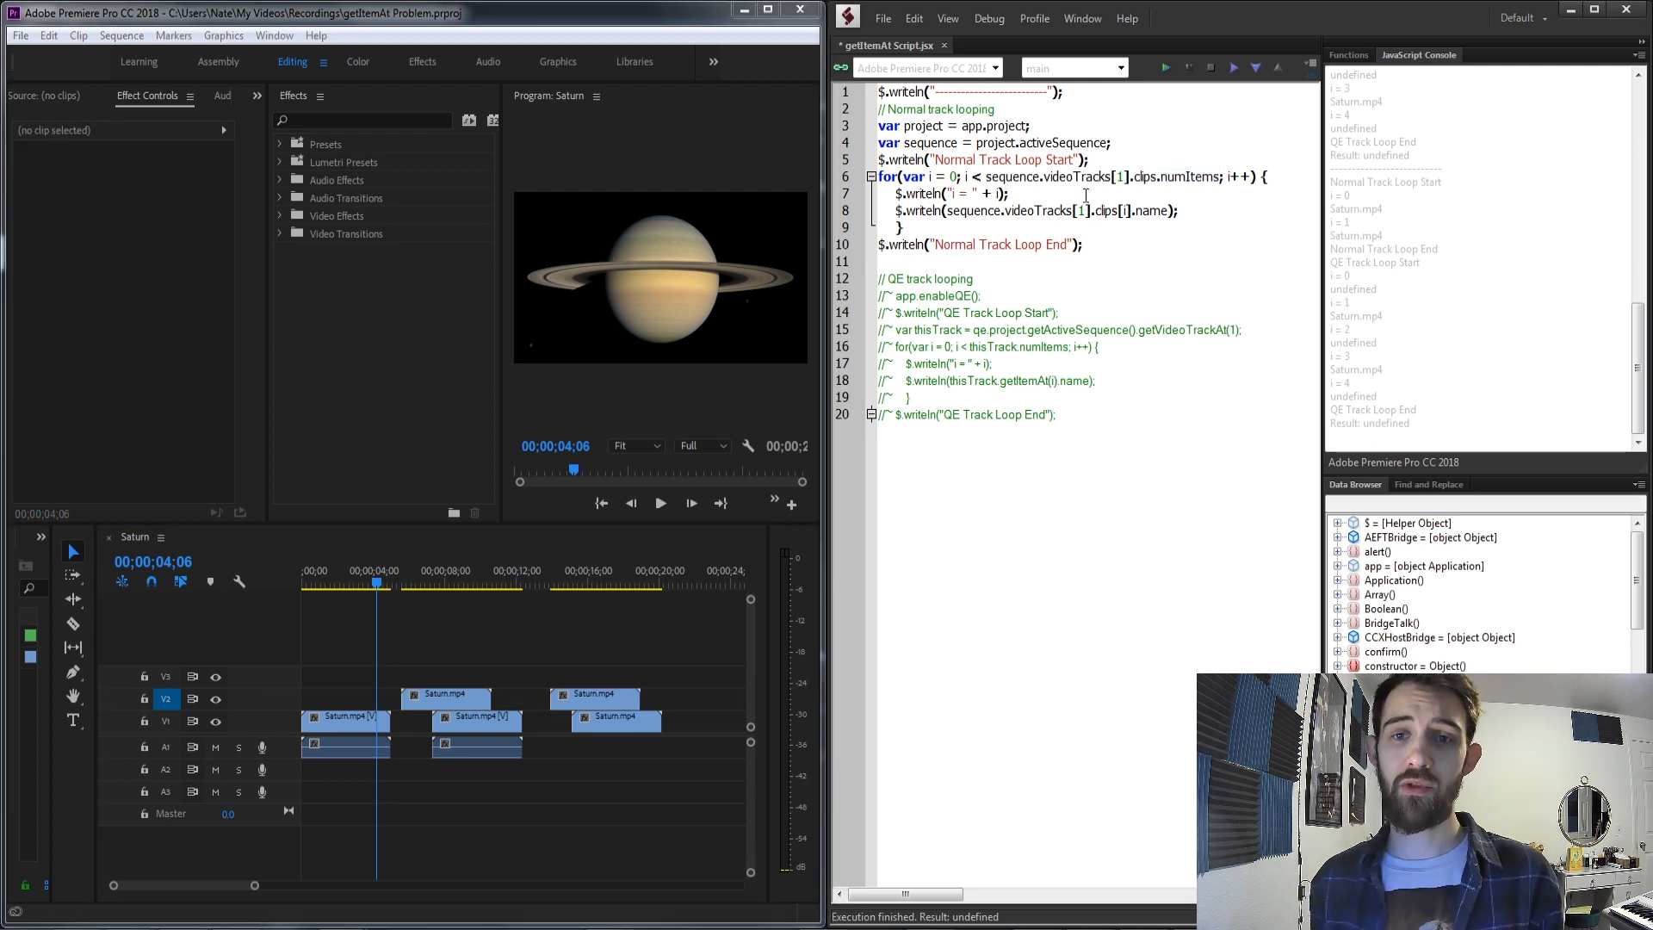
# Run the normal-only loop and mark the i = 0 and Saturn.mp4 lines in the JavaScript Console.
pyautogui.doubleClick(963, 194)
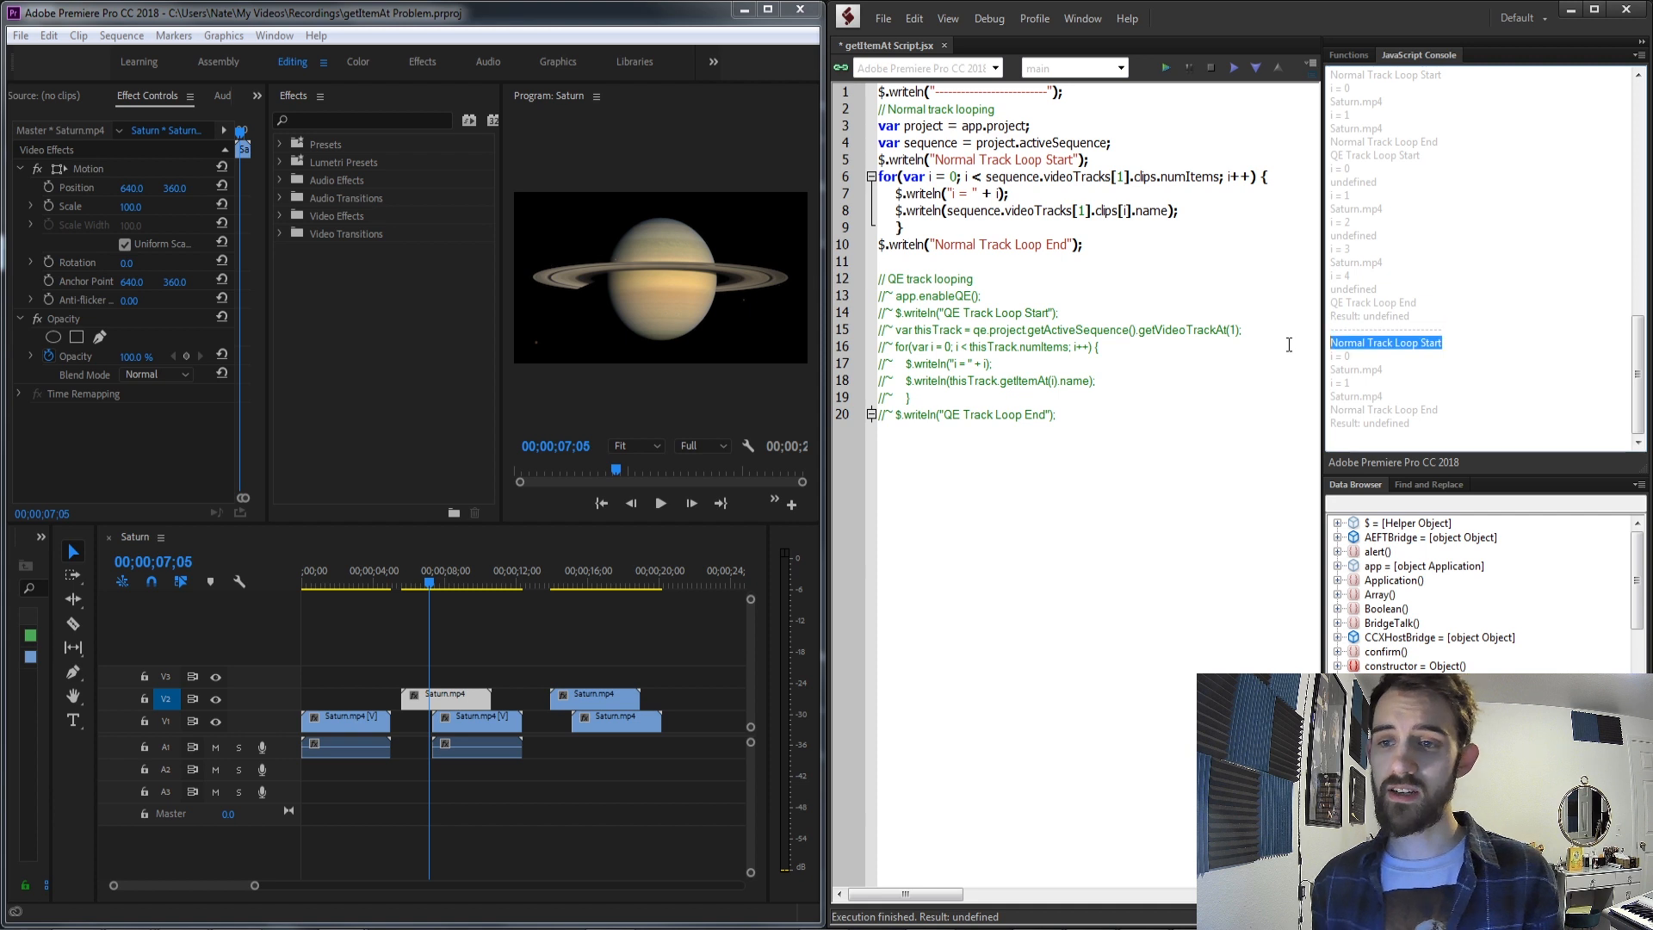
pyautogui.moveTo(1462, 372)
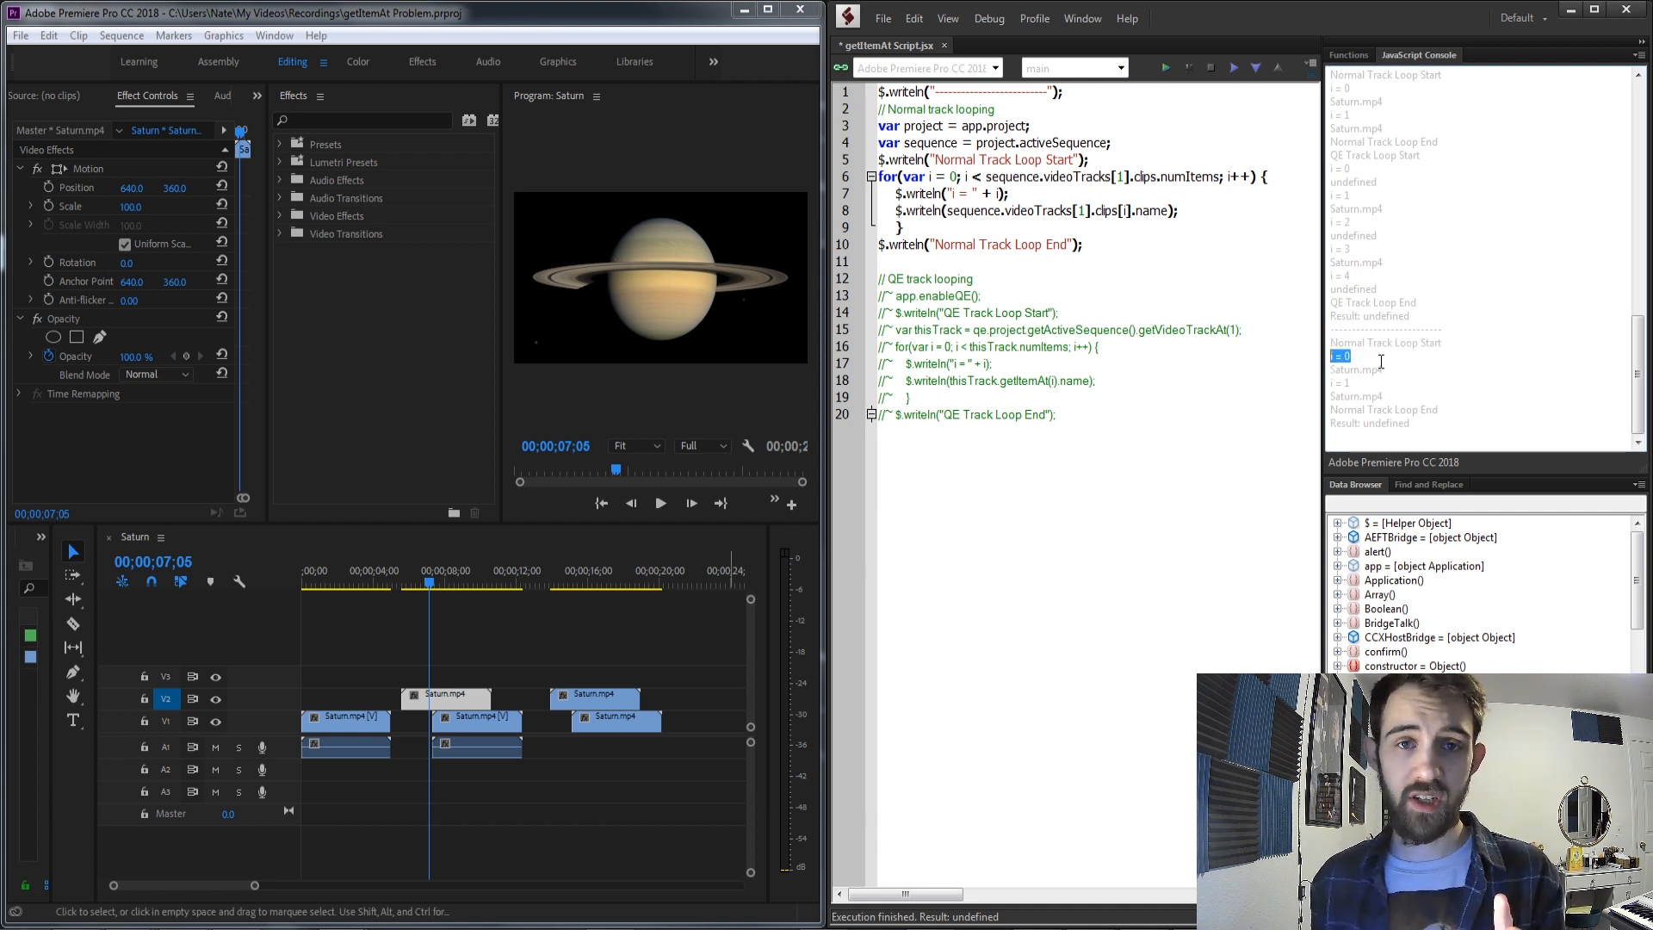
pyautogui.click(1355, 370)
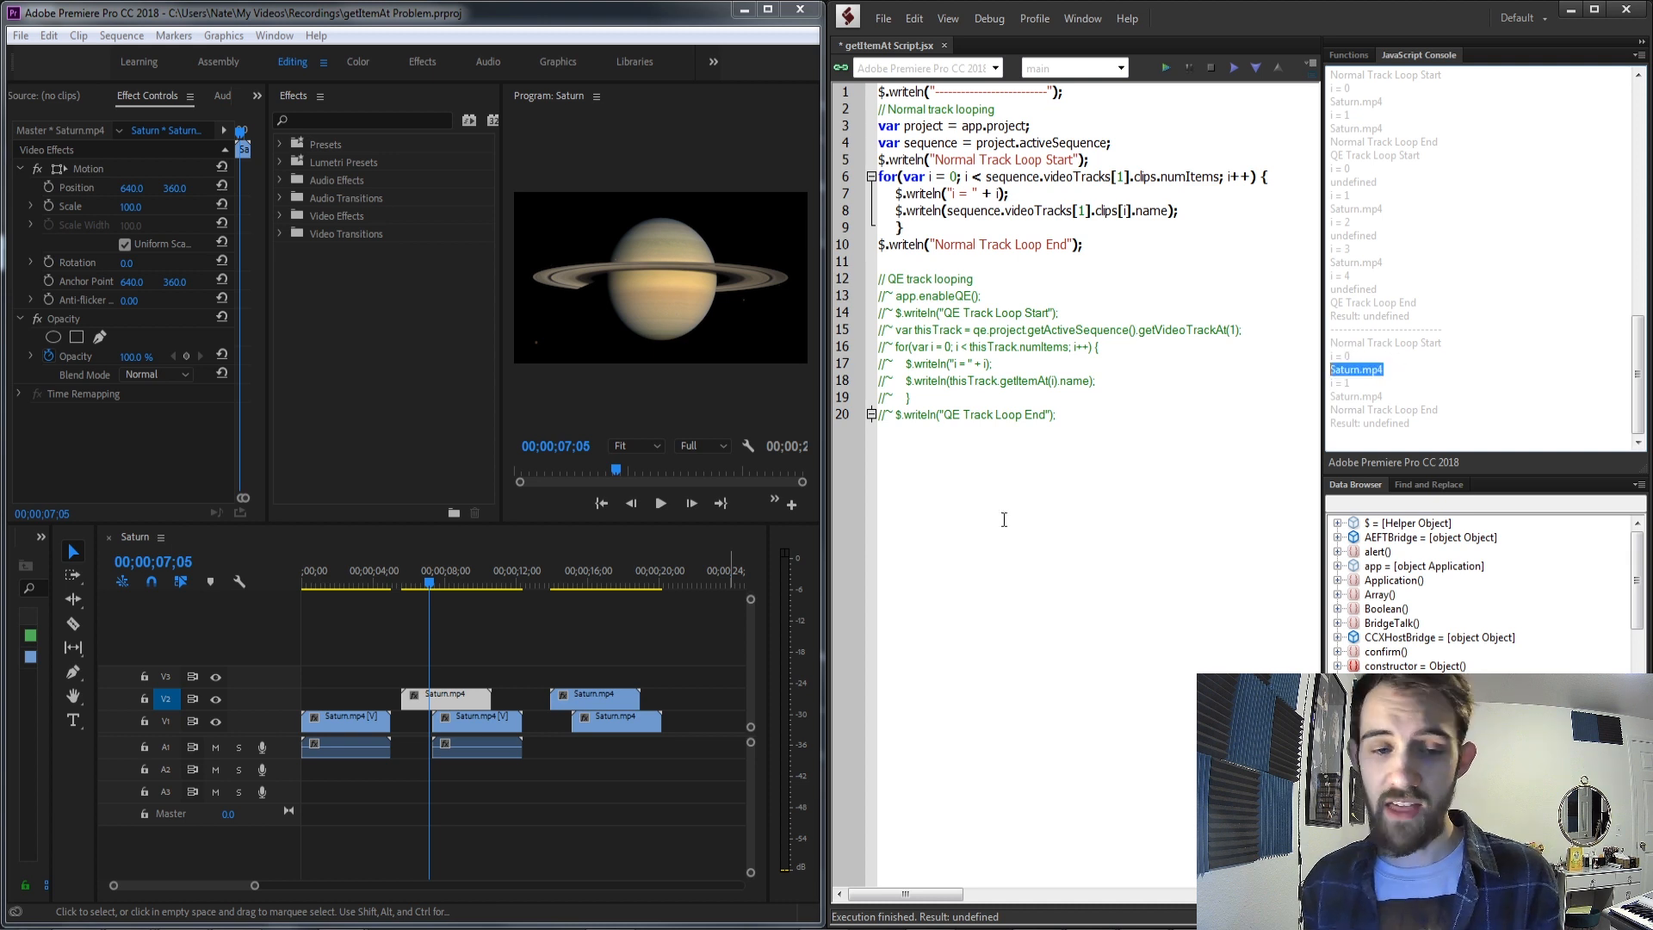
pyautogui.click(443, 696)
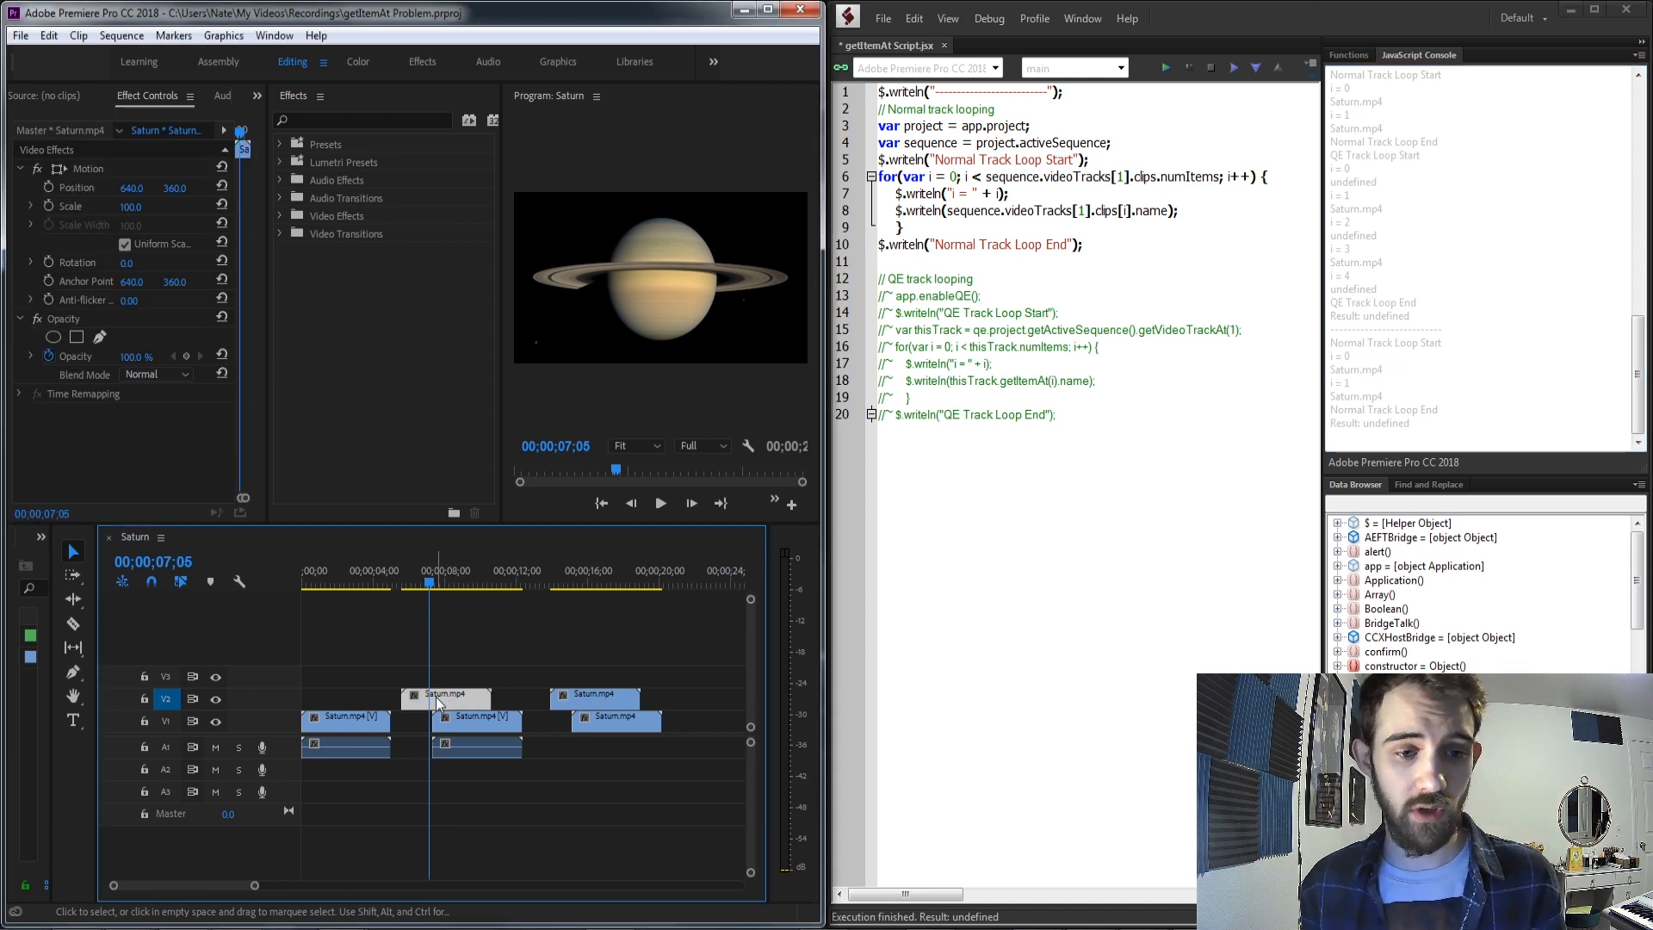
pyautogui.doubleClick(1340, 382)
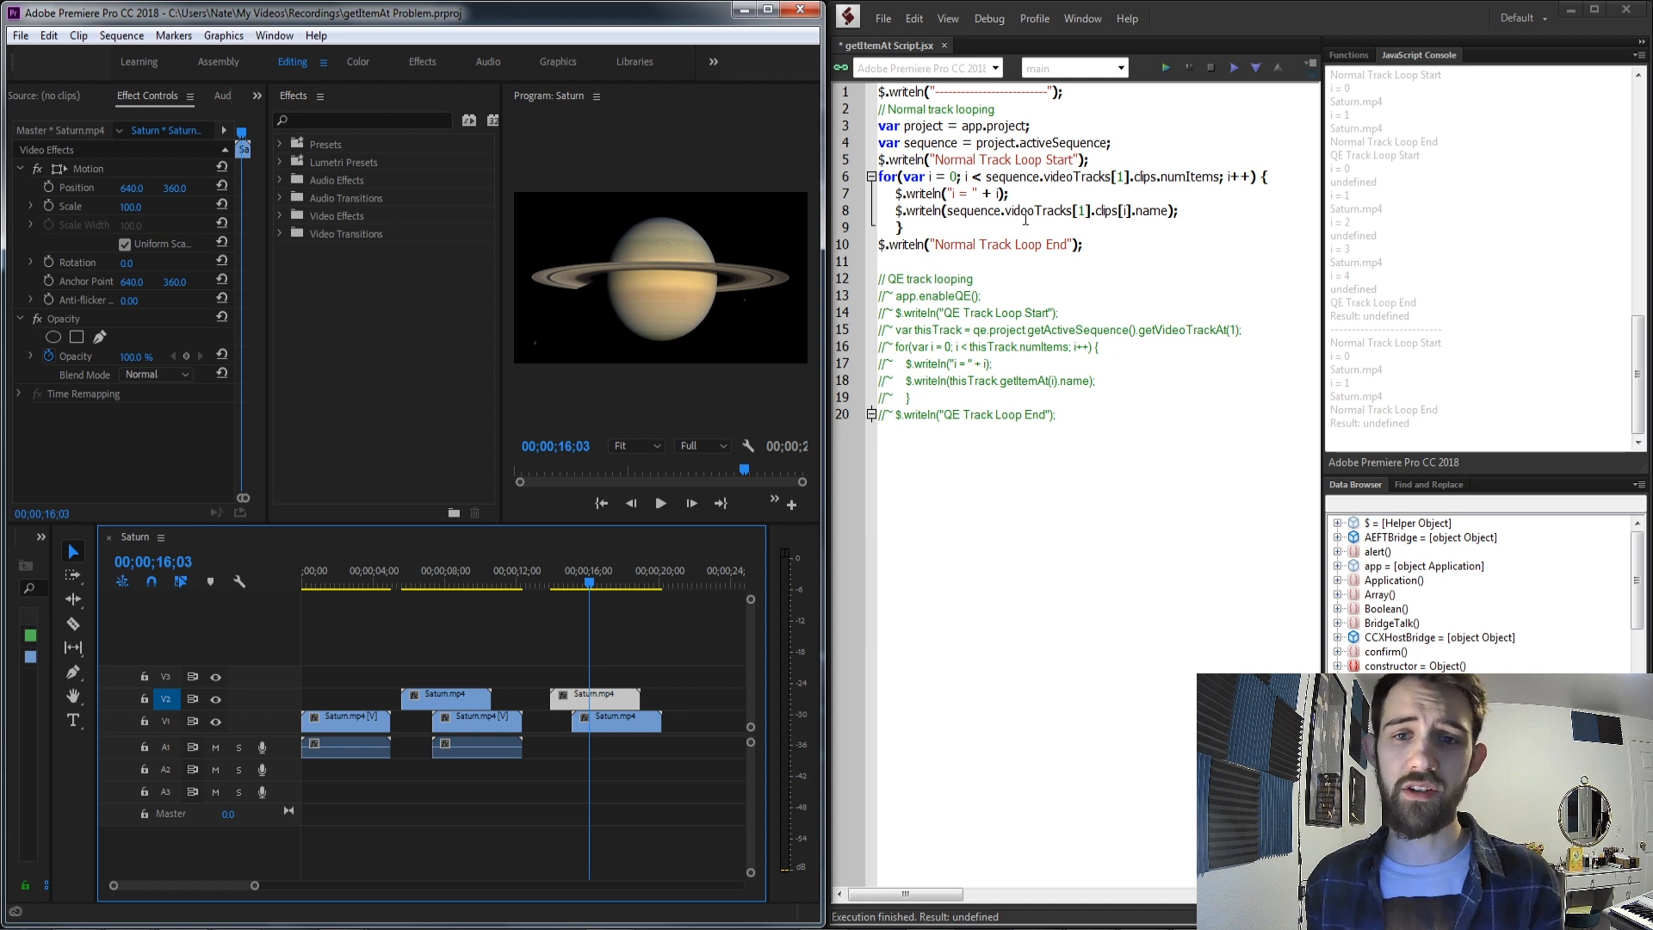
pyautogui.moveTo(1062, 210)
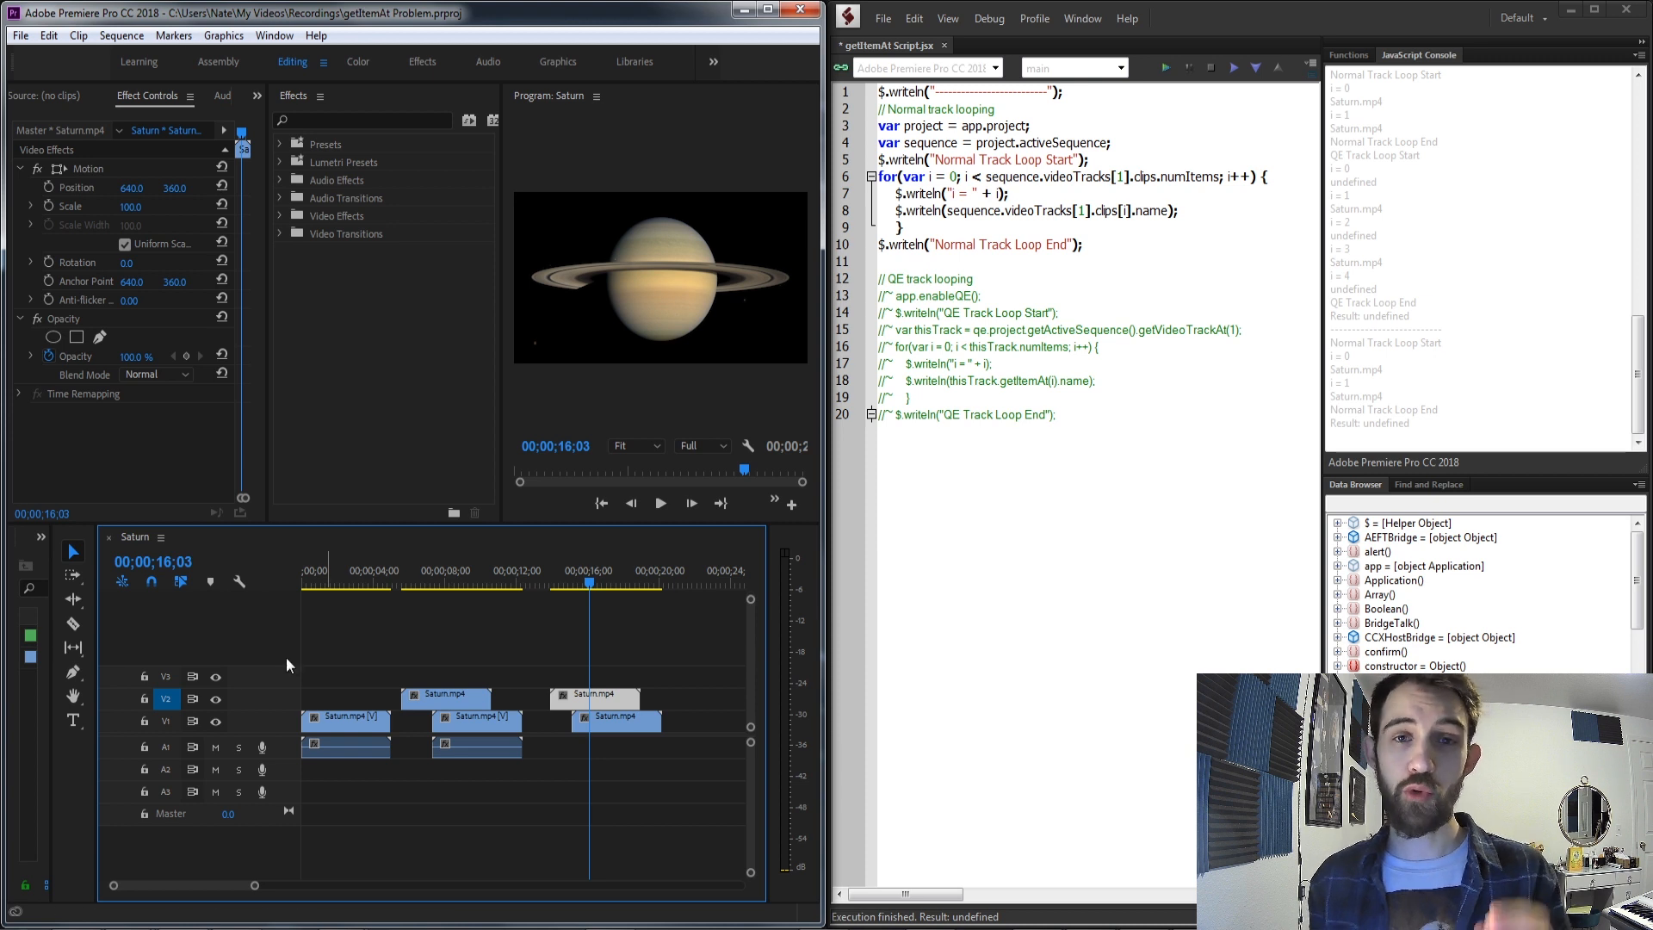
pyautogui.moveTo(293, 656)
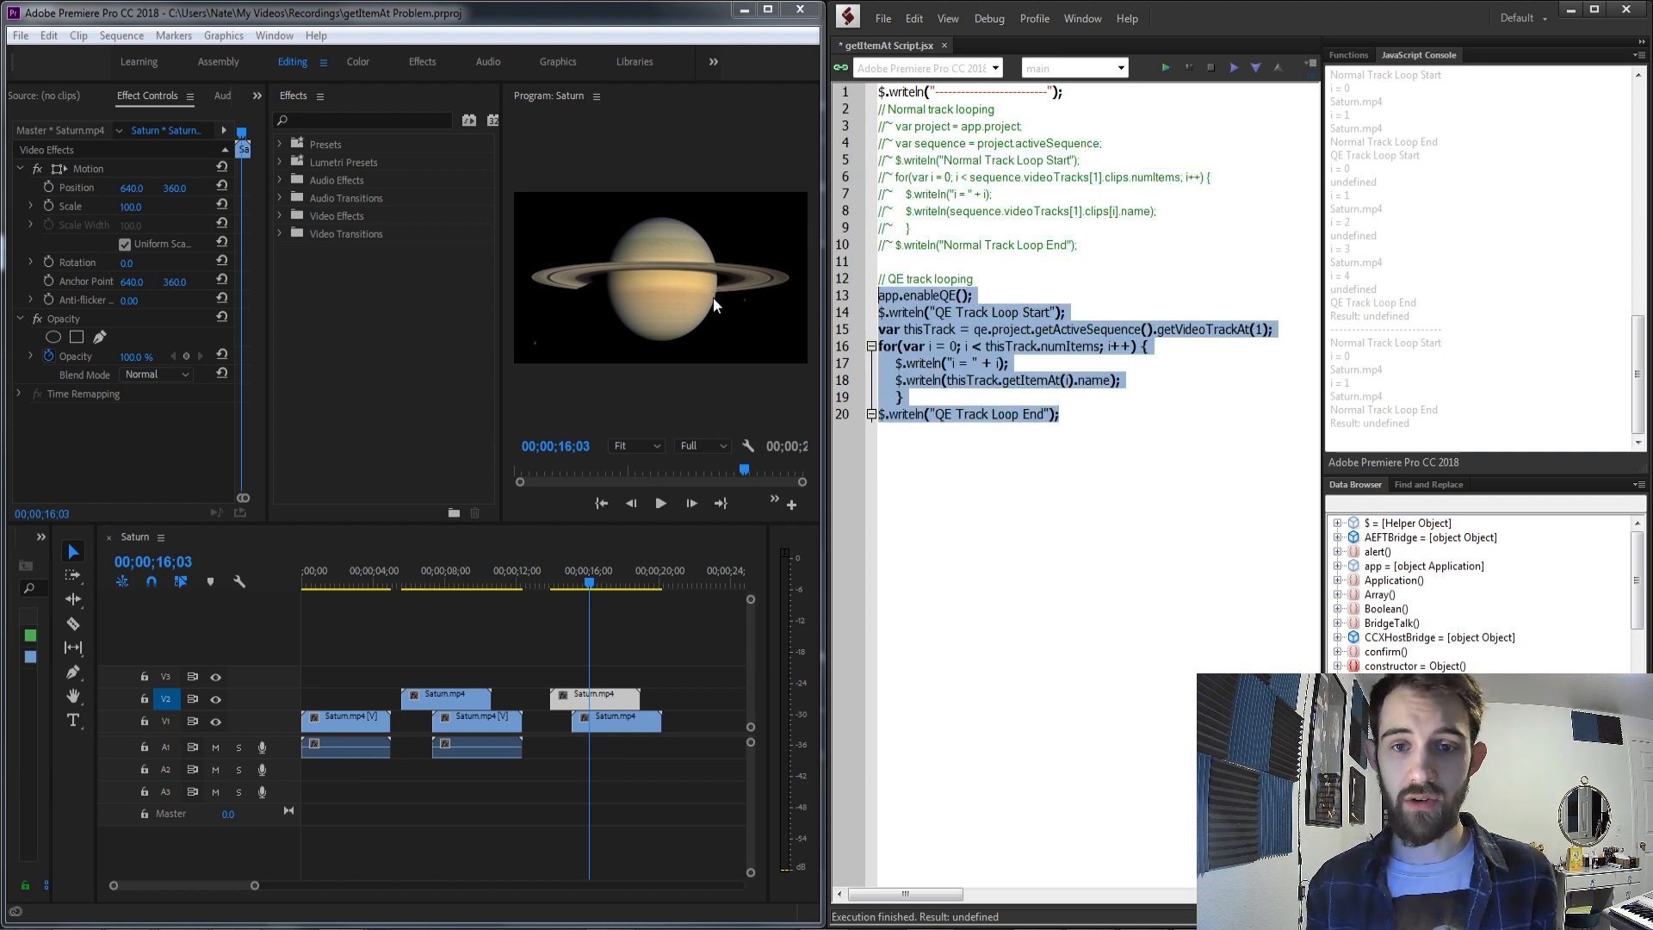
# Clear the code selection before swapping the commented loop sections.
pyautogui.click(1037, 262)
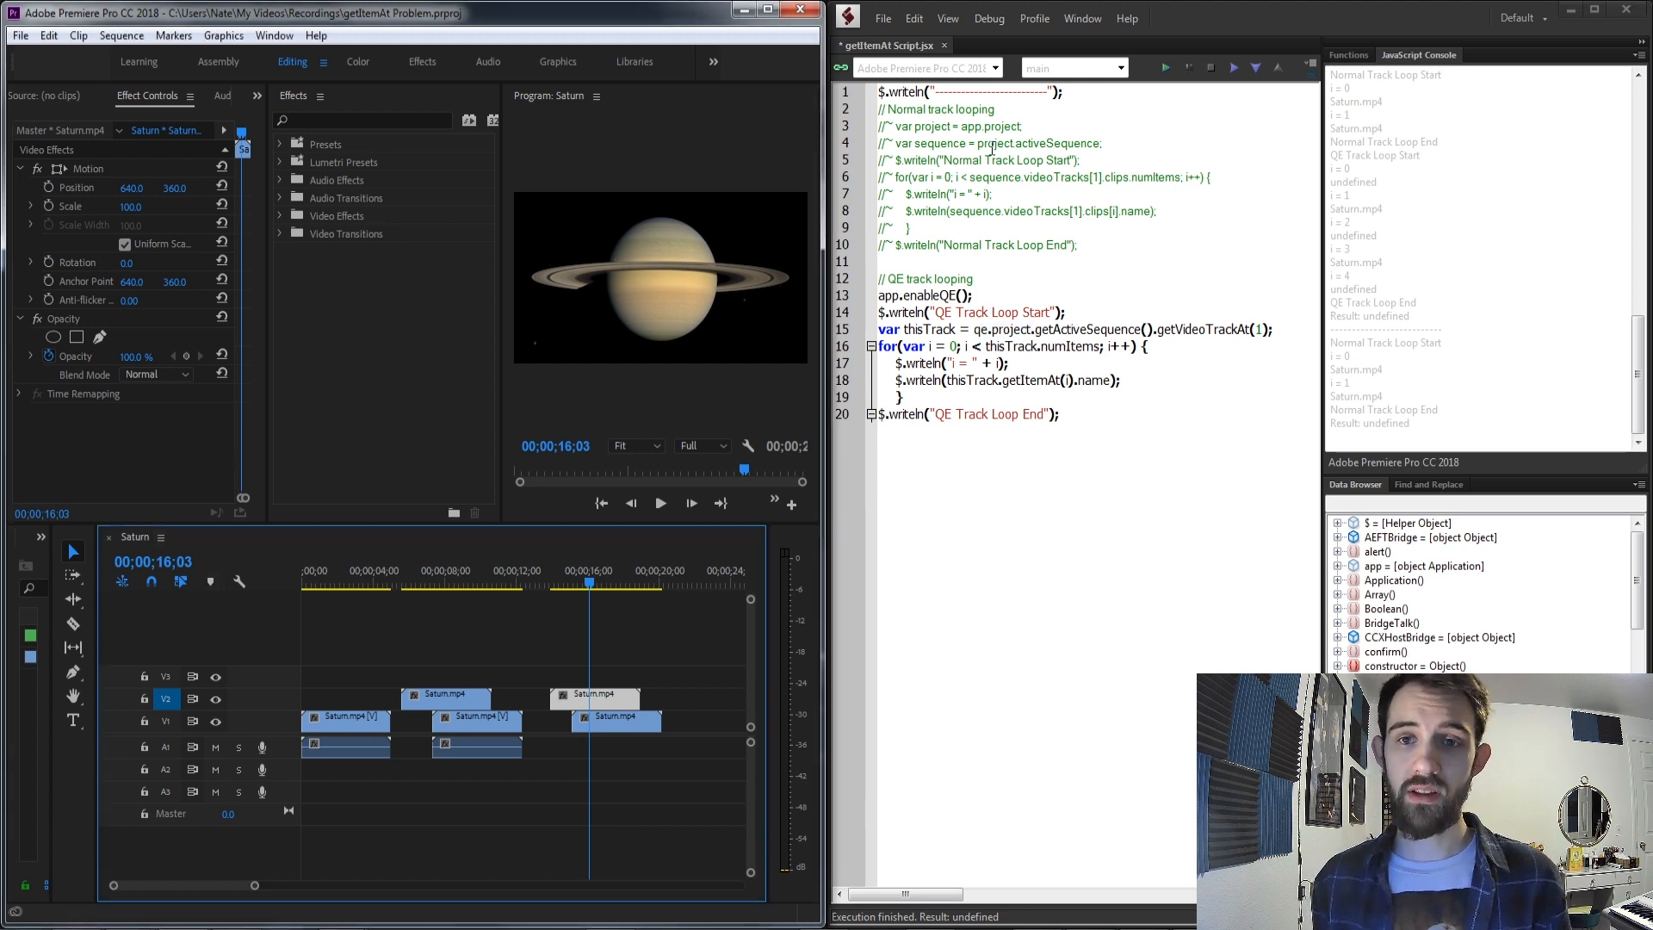
# Point out the track index in getVideoTrackAt(1) and rerun the QE loop, logging undefined per item.
pyautogui.doubleClick(1044, 143)
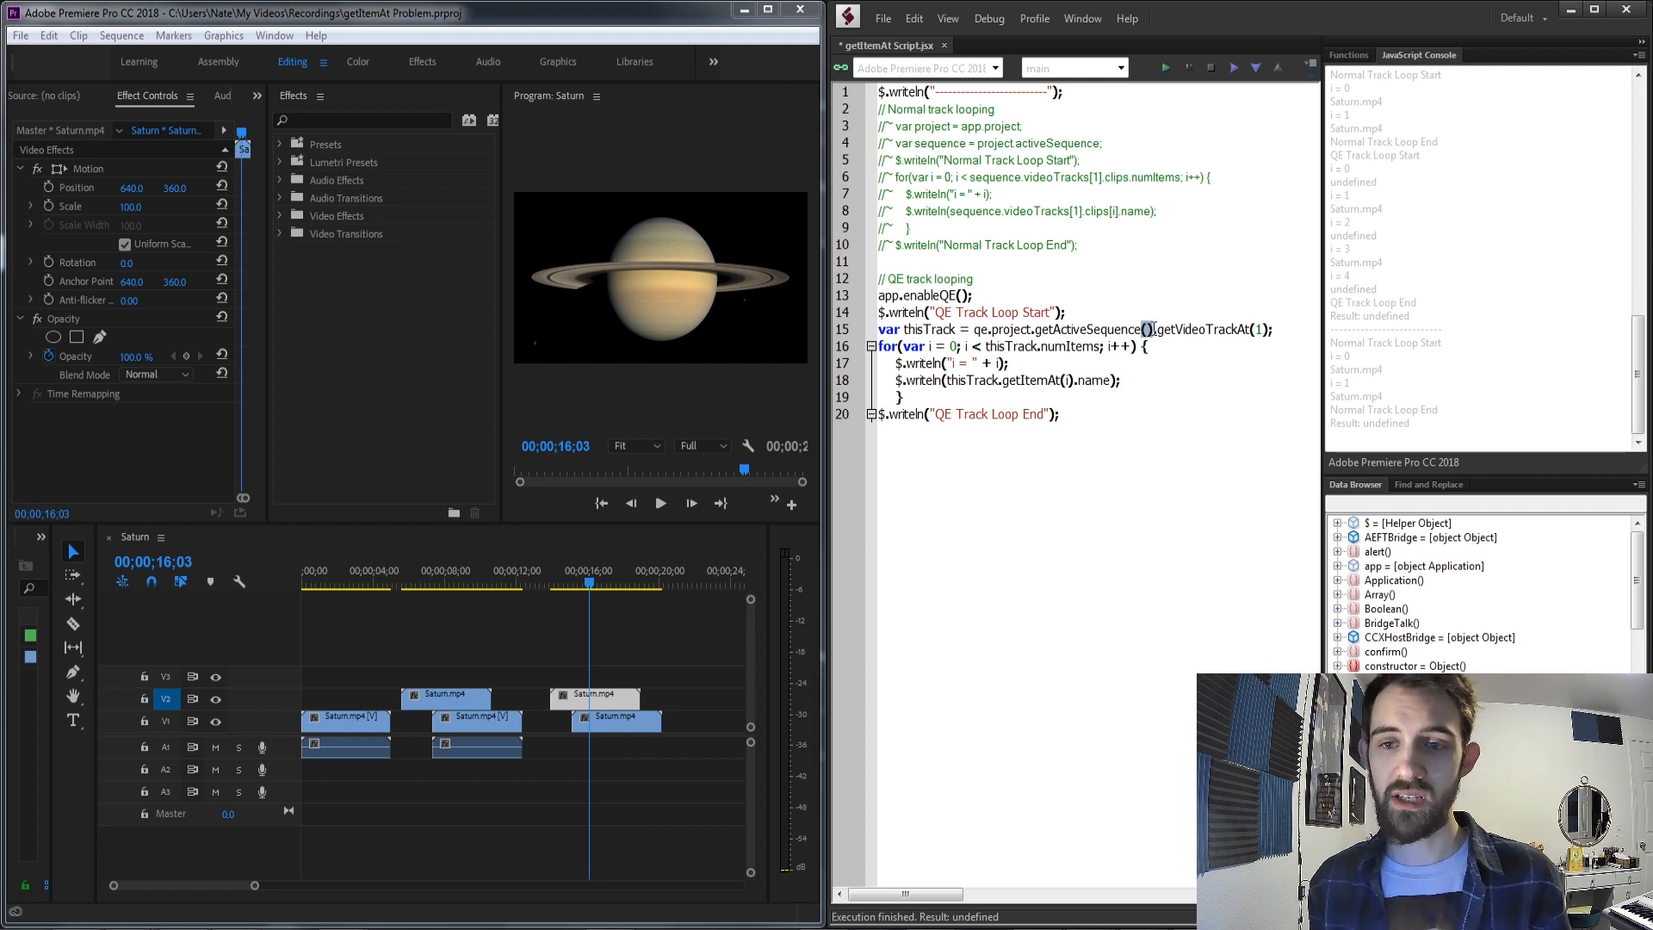
pyautogui.doubleClick(1057, 143)
pyautogui.write('0')
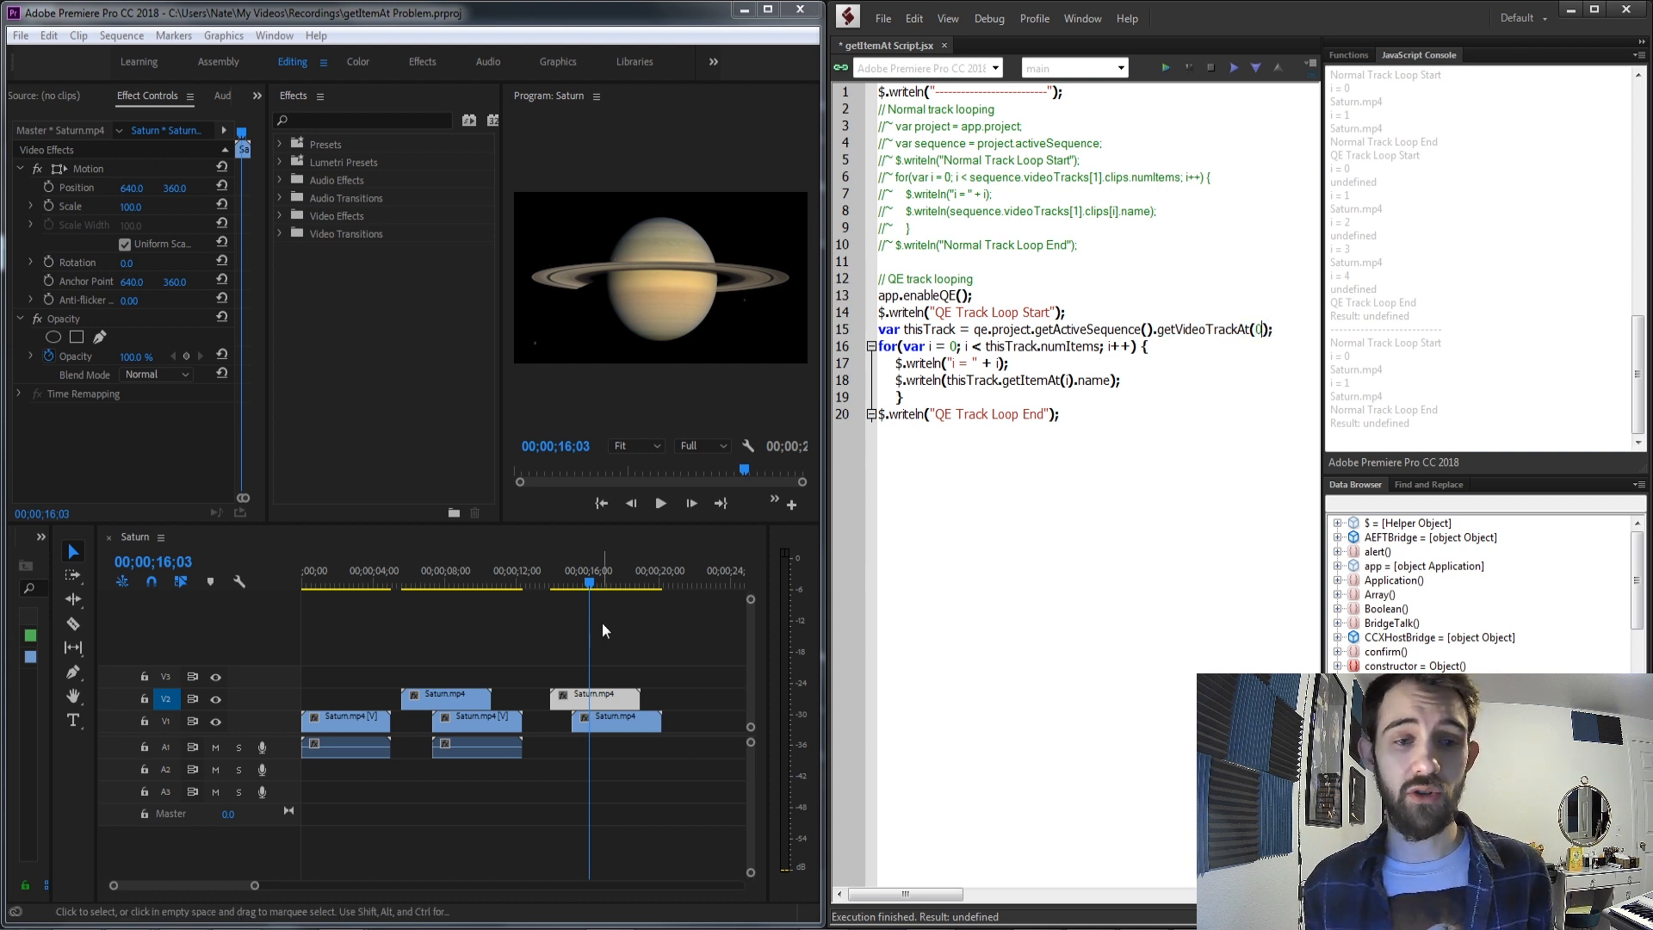
pyautogui.moveTo(1204, 358)
pyautogui.write('1')
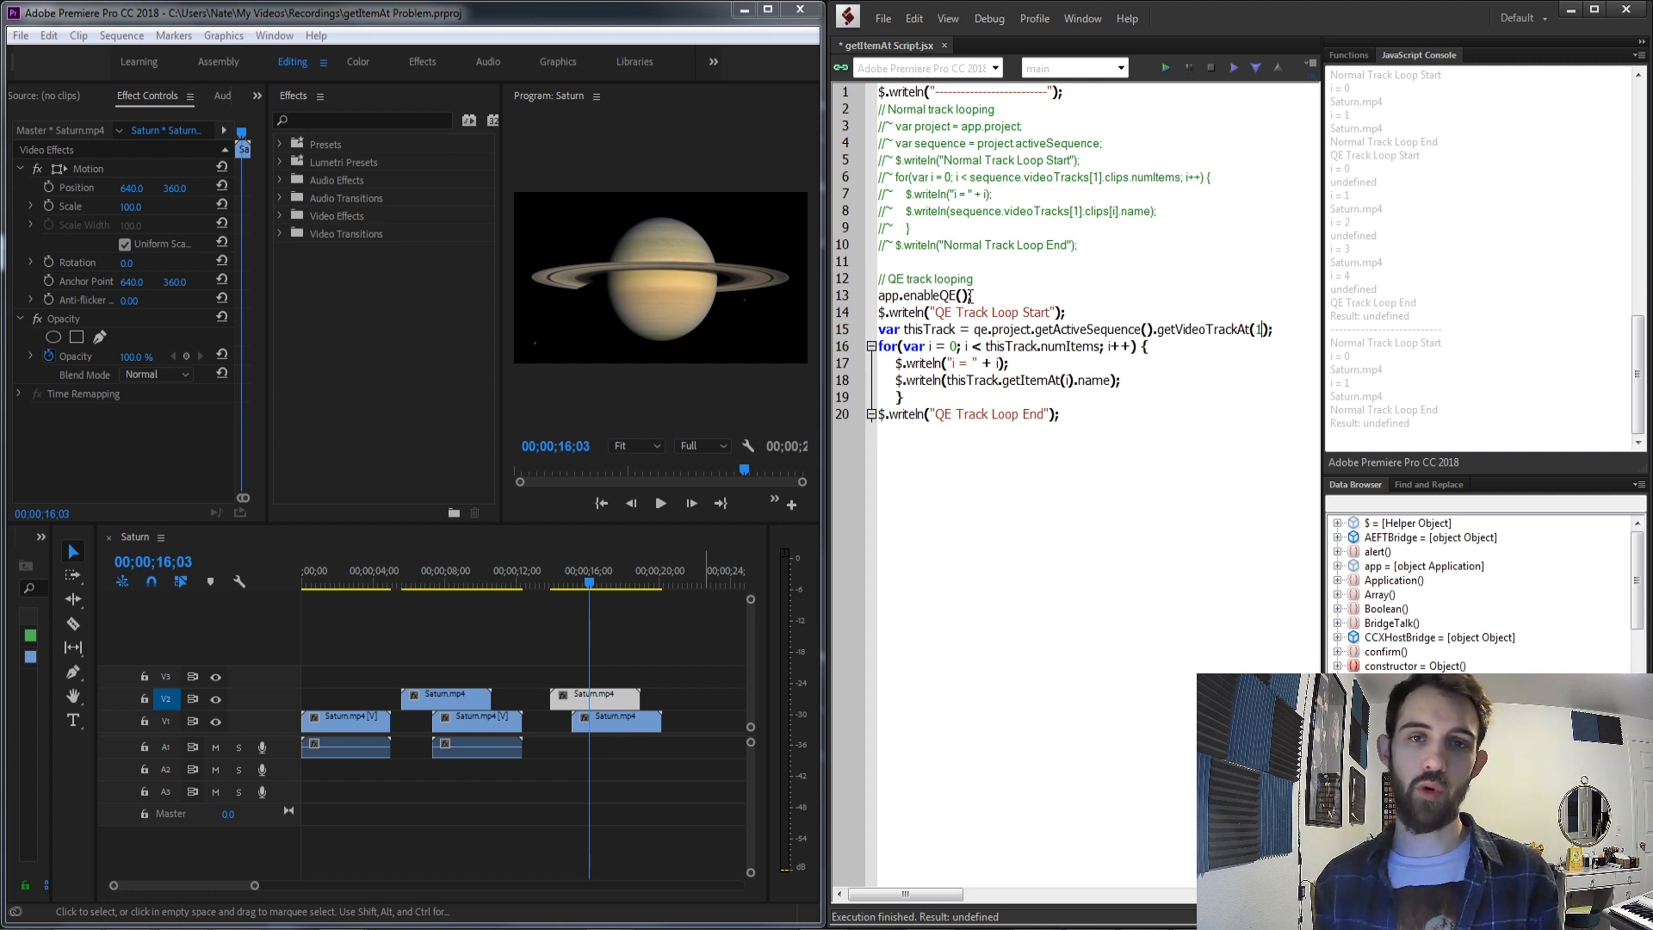
pyautogui.doubleClick(911, 346)
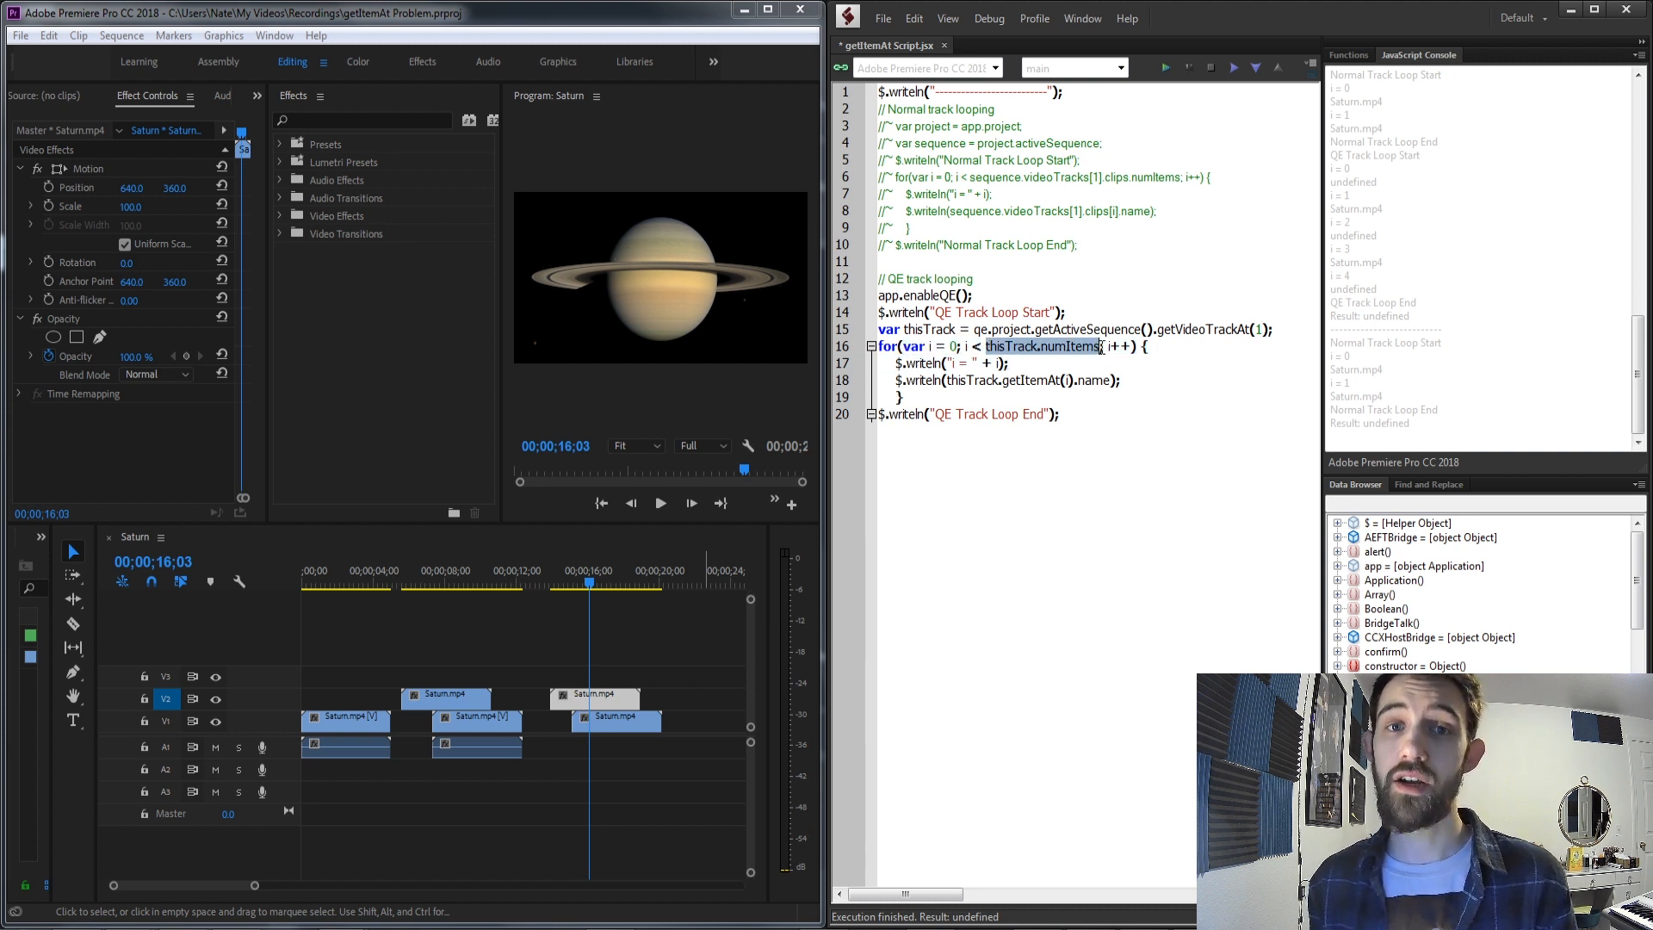
pyautogui.click(1123, 380)
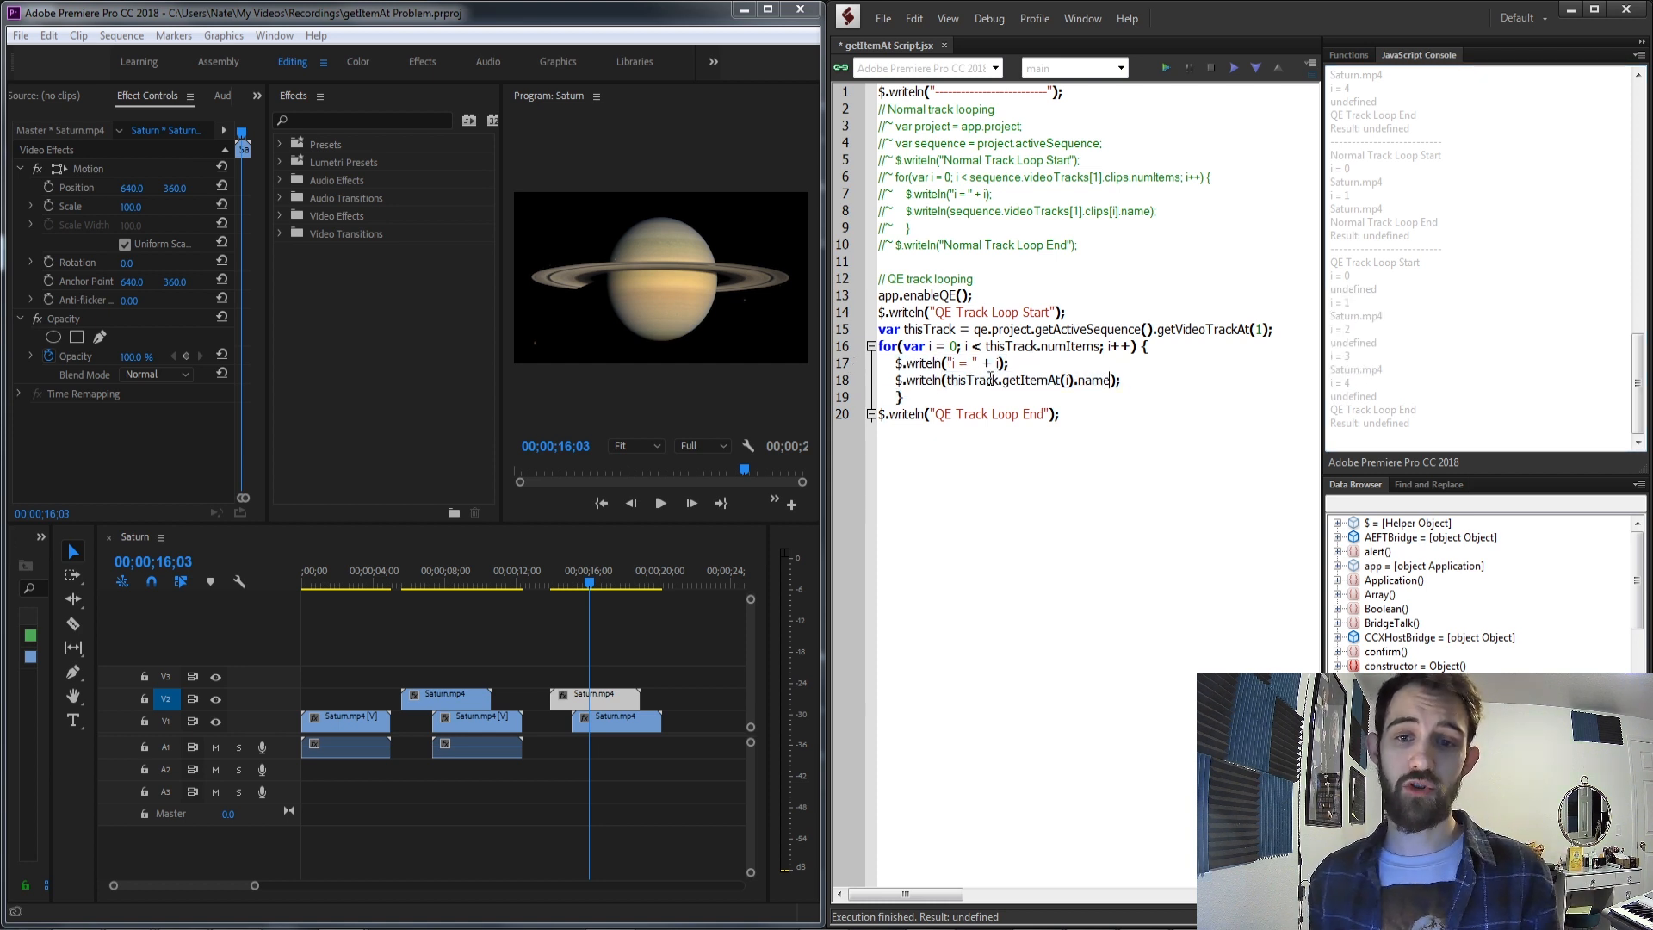
pyautogui.moveTo(992, 379)
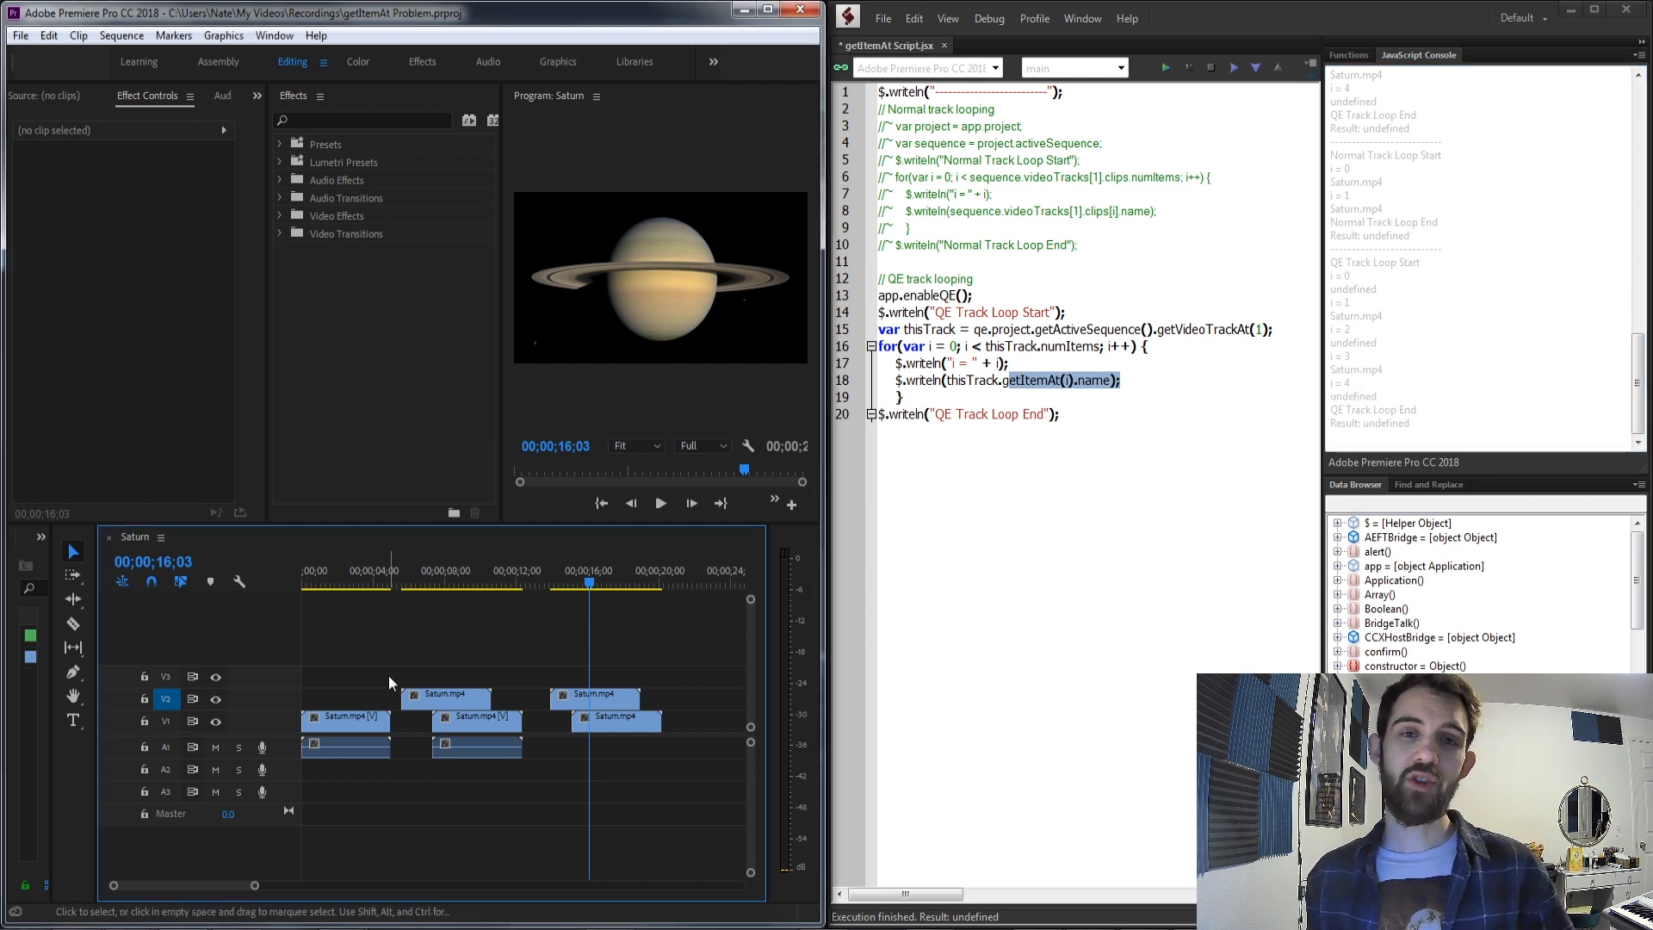
pyautogui.moveTo(385, 717)
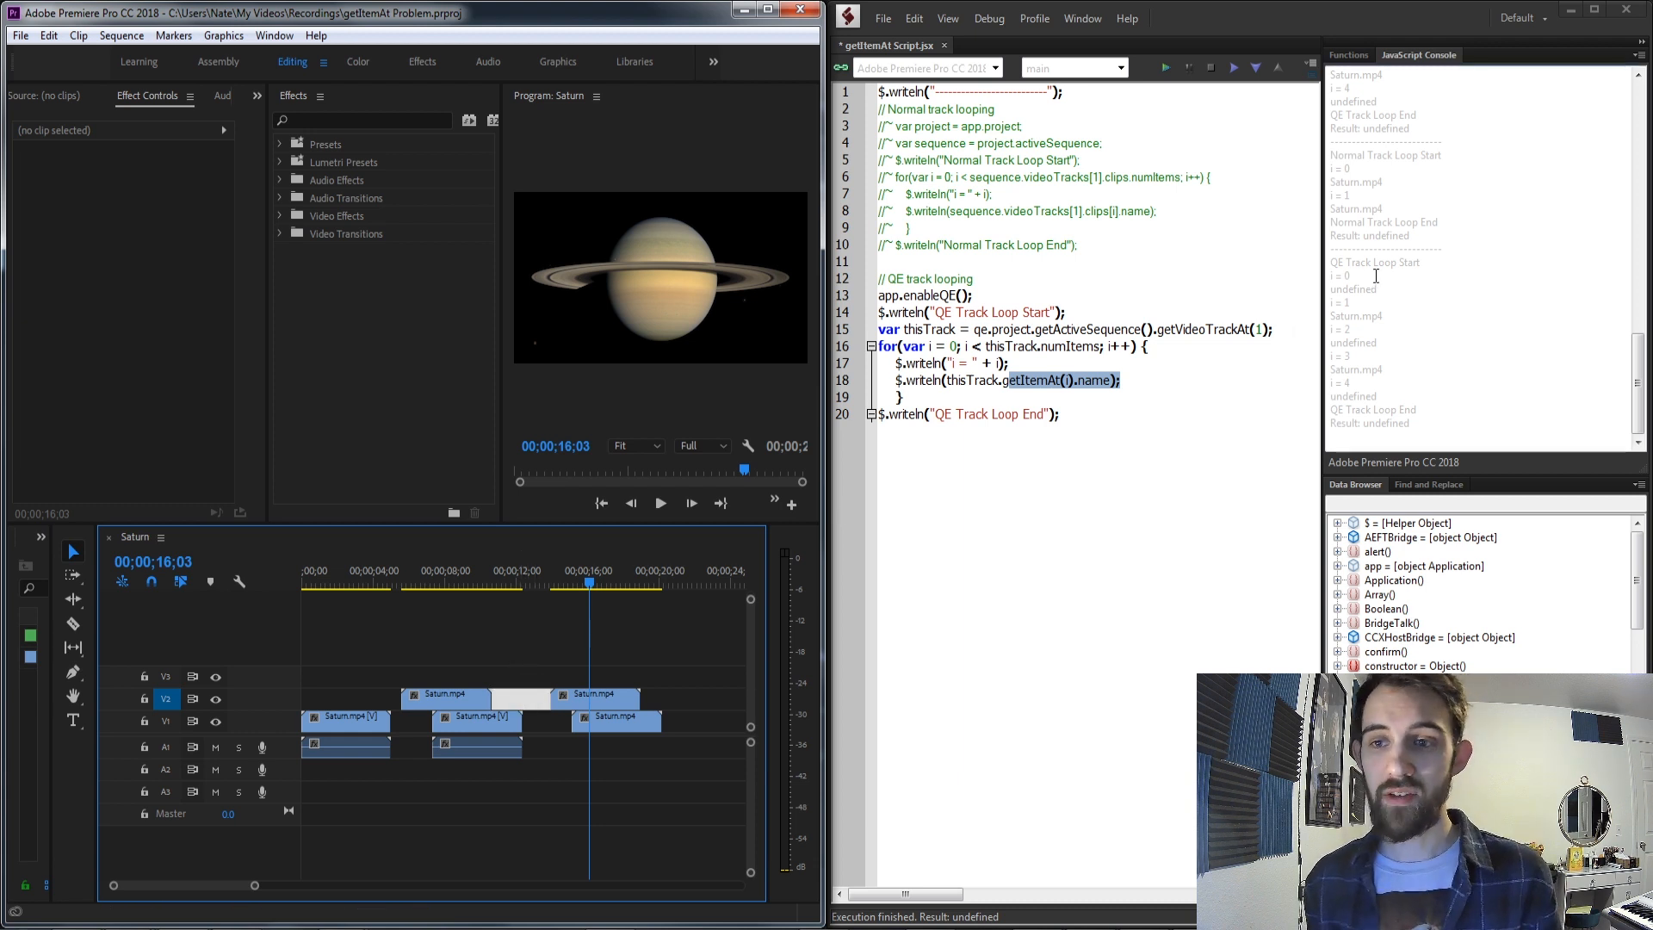
pyautogui.click(362, 685)
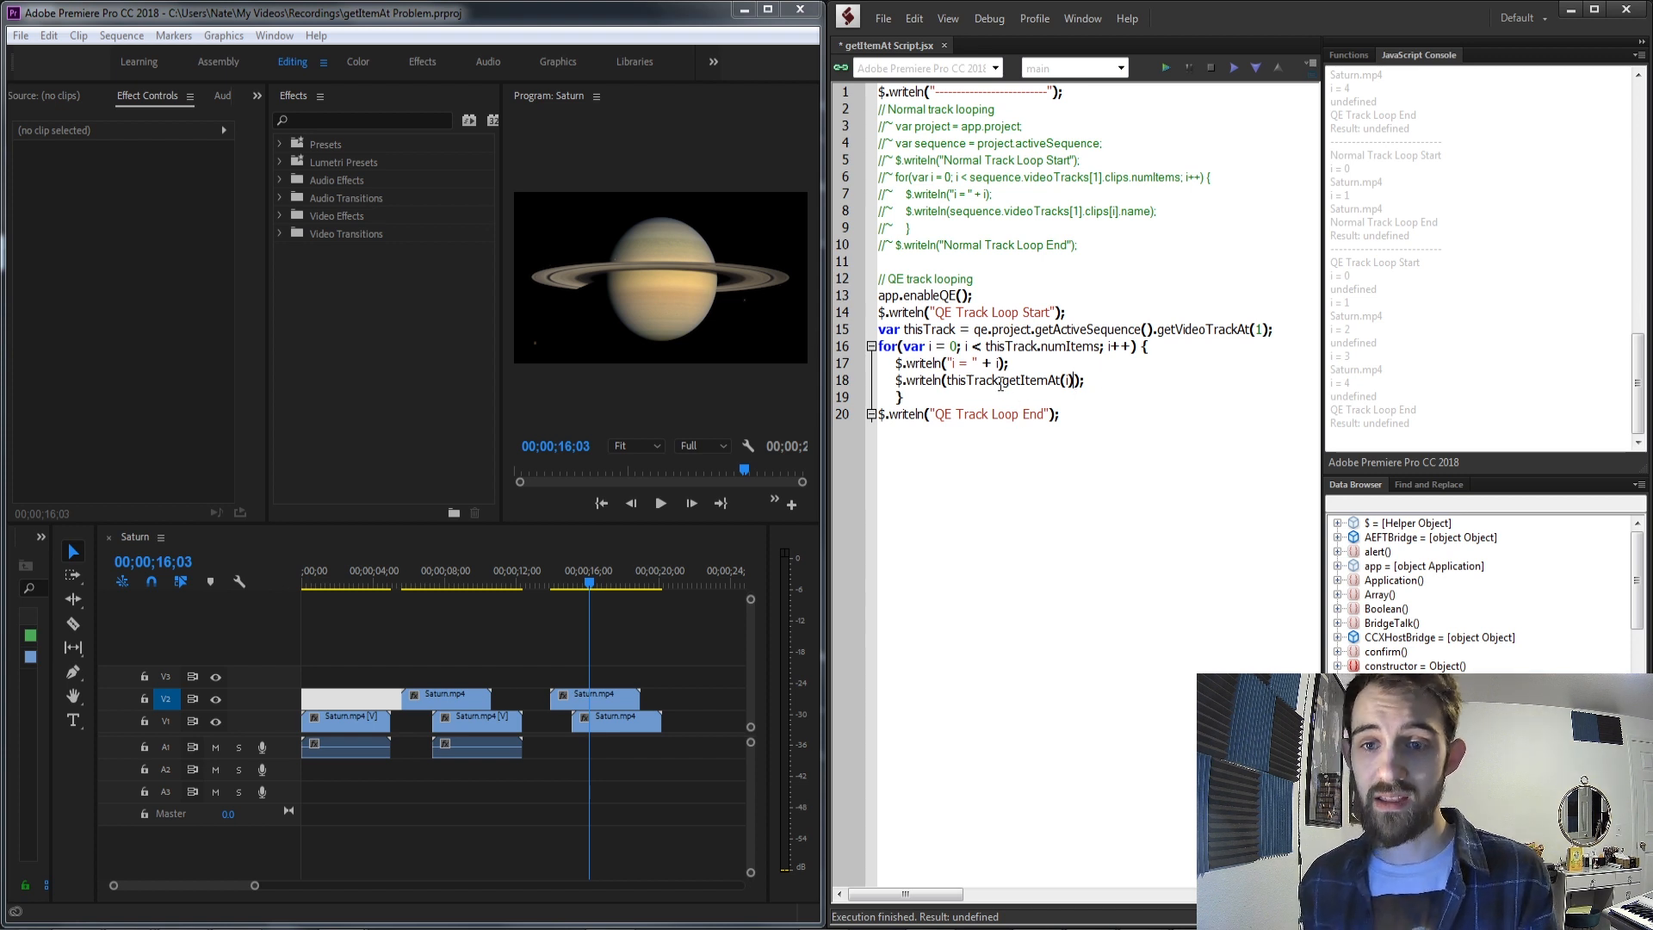
# Run the edited QE loop logging five item objects, then select the V2 clips in Premiere to compare.
pyautogui.click(1164, 67)
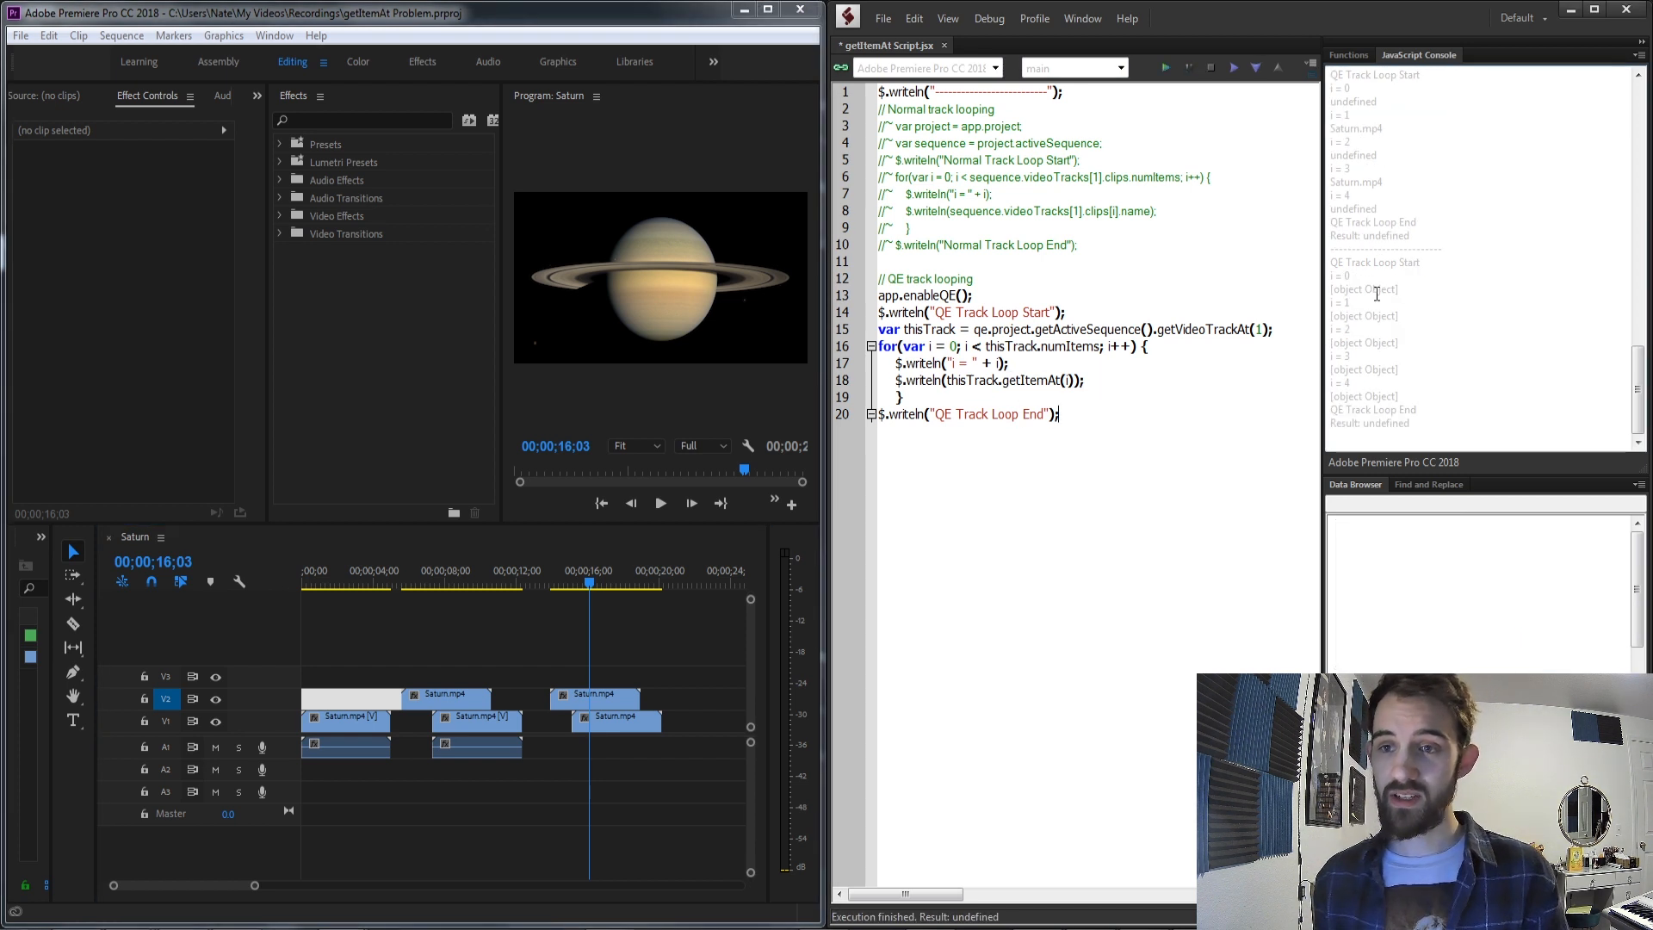
pyautogui.click(1364, 289)
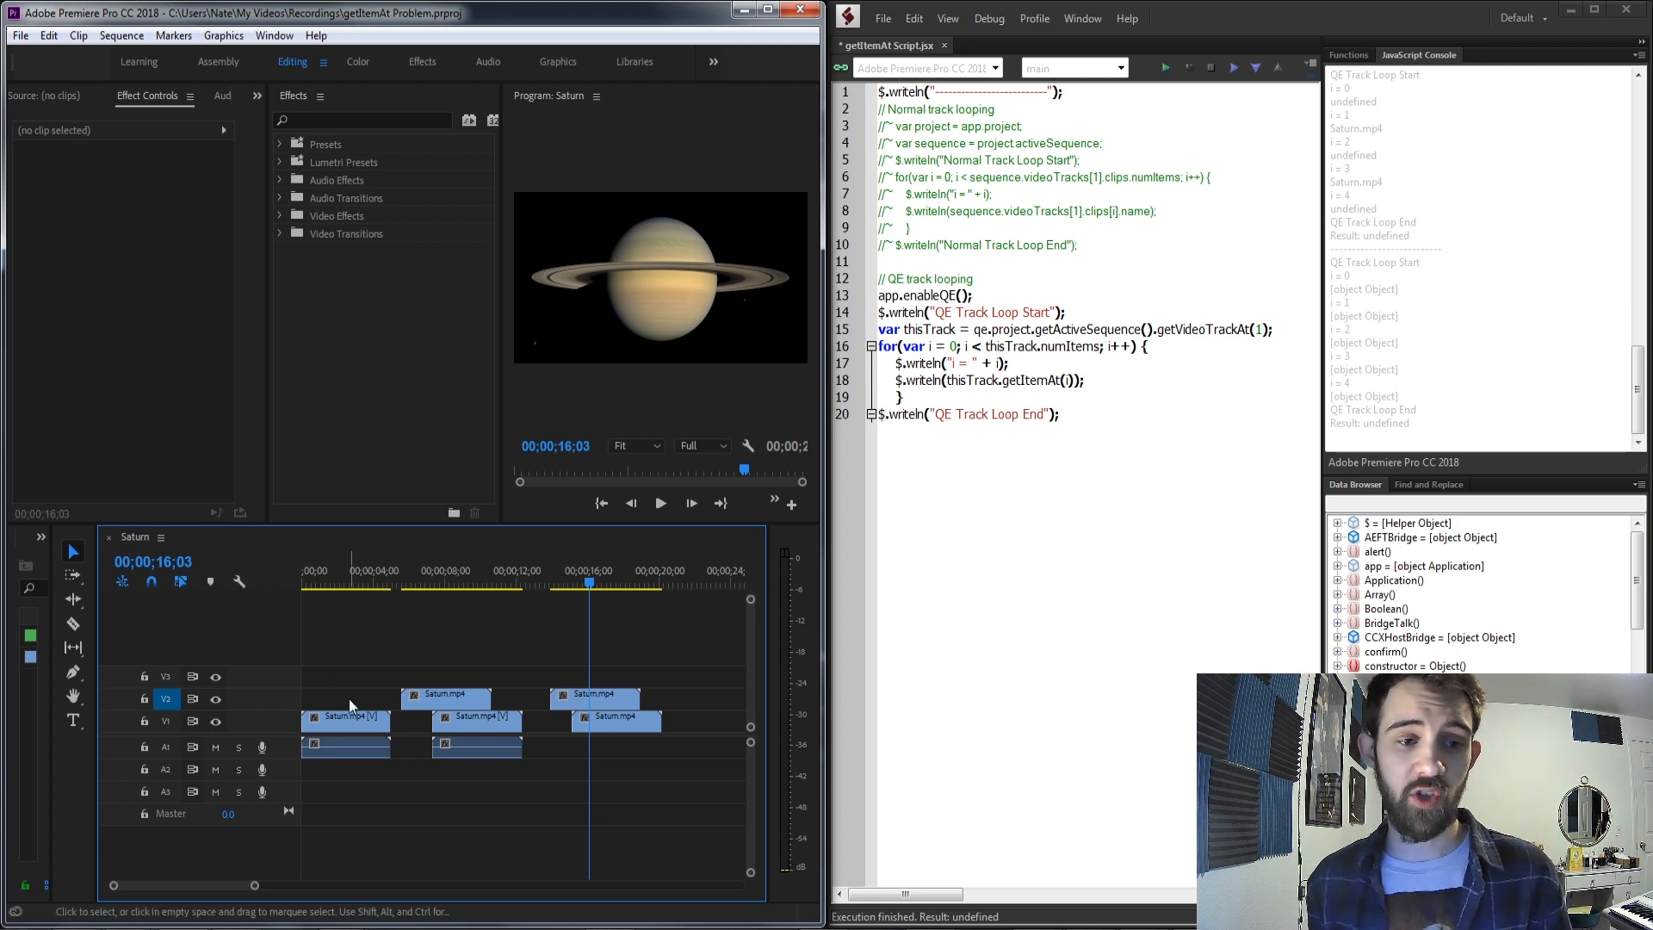
pyautogui.click(444, 696)
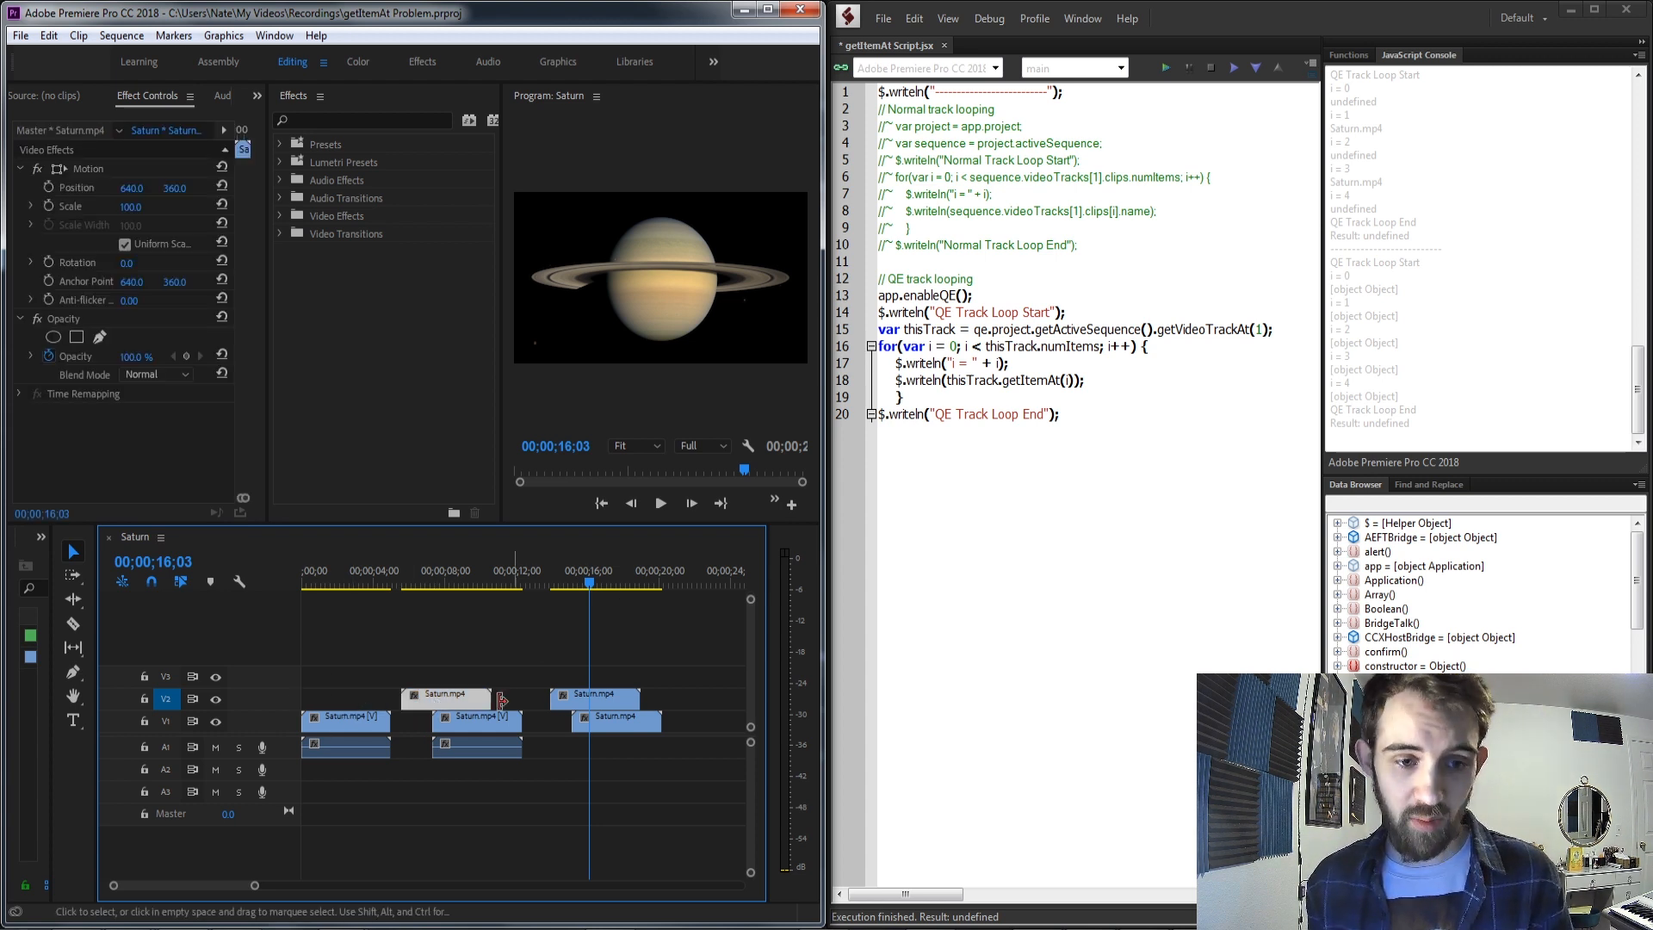
pyautogui.click(596, 698)
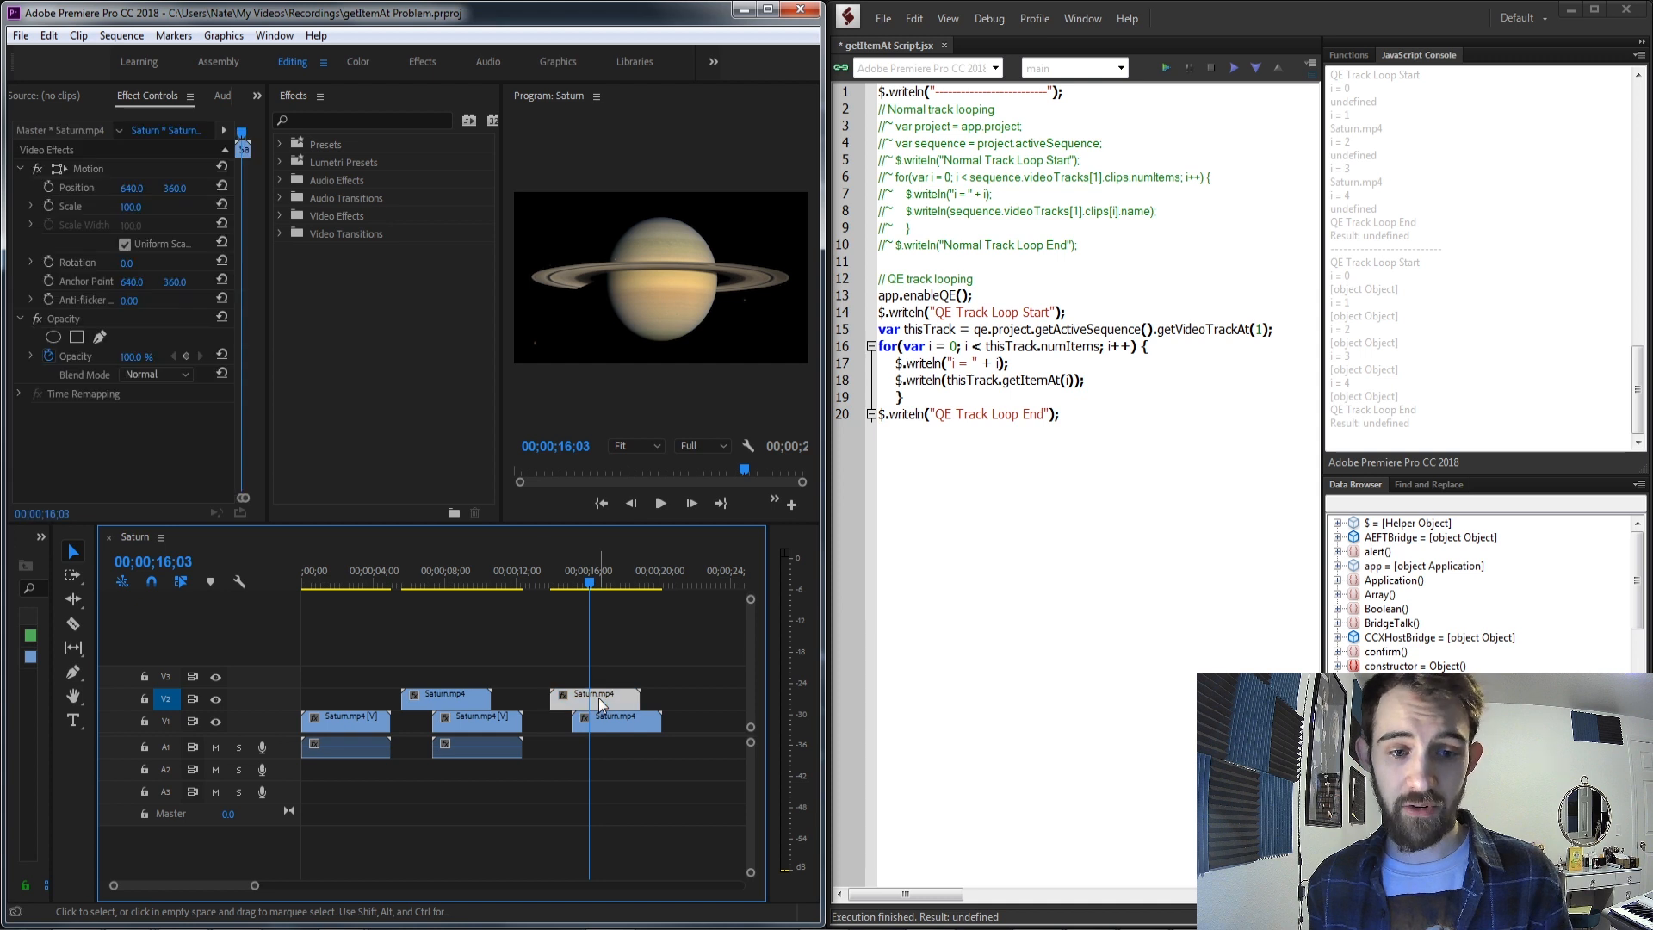
pyautogui.click(665, 706)
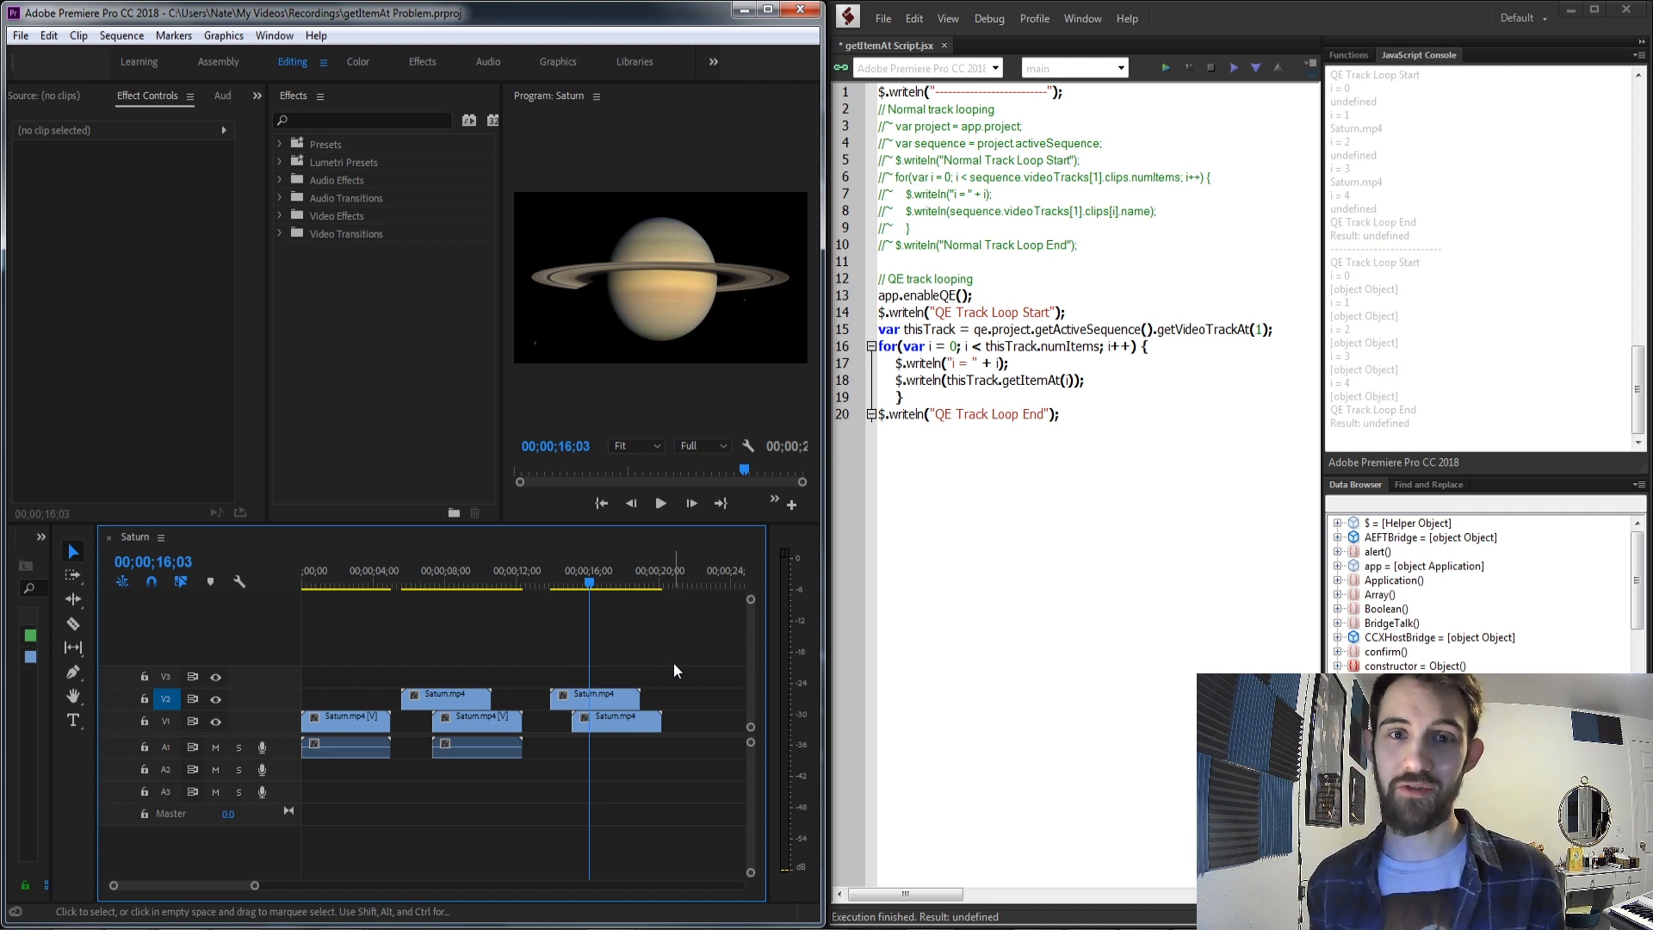
pyautogui.moveTo(312, 654)
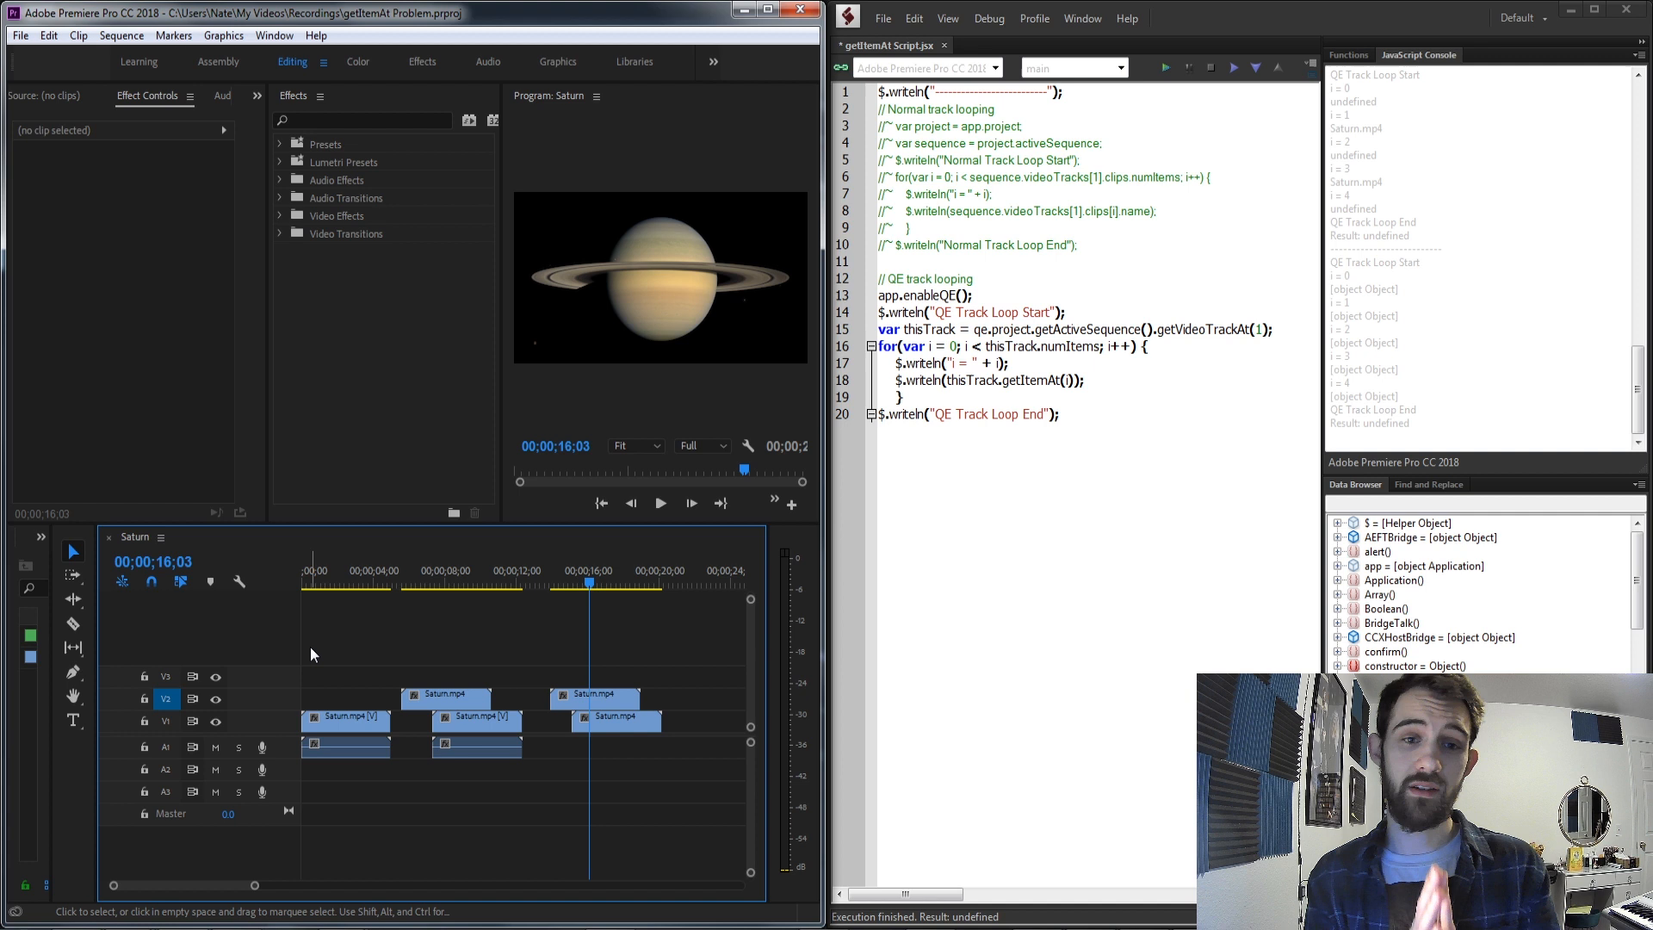
pyautogui.click(443, 697)
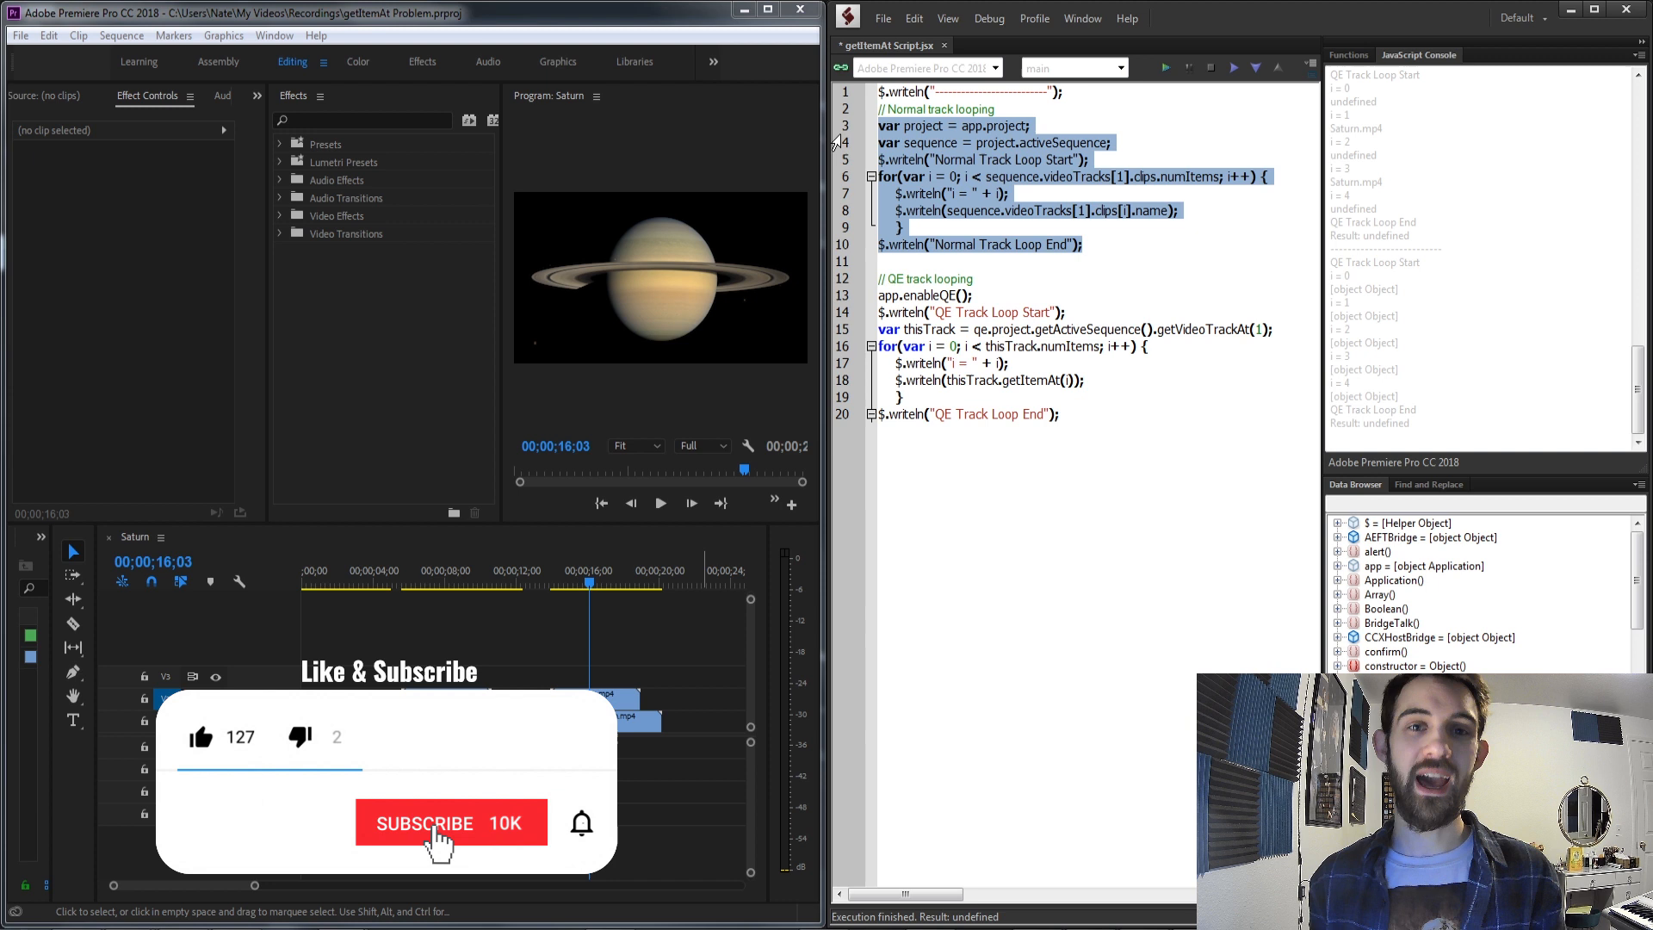
# Switch away from the Toolkit toward Discord and the browser's YouTube channel page.
pyautogui.click(449, 823)
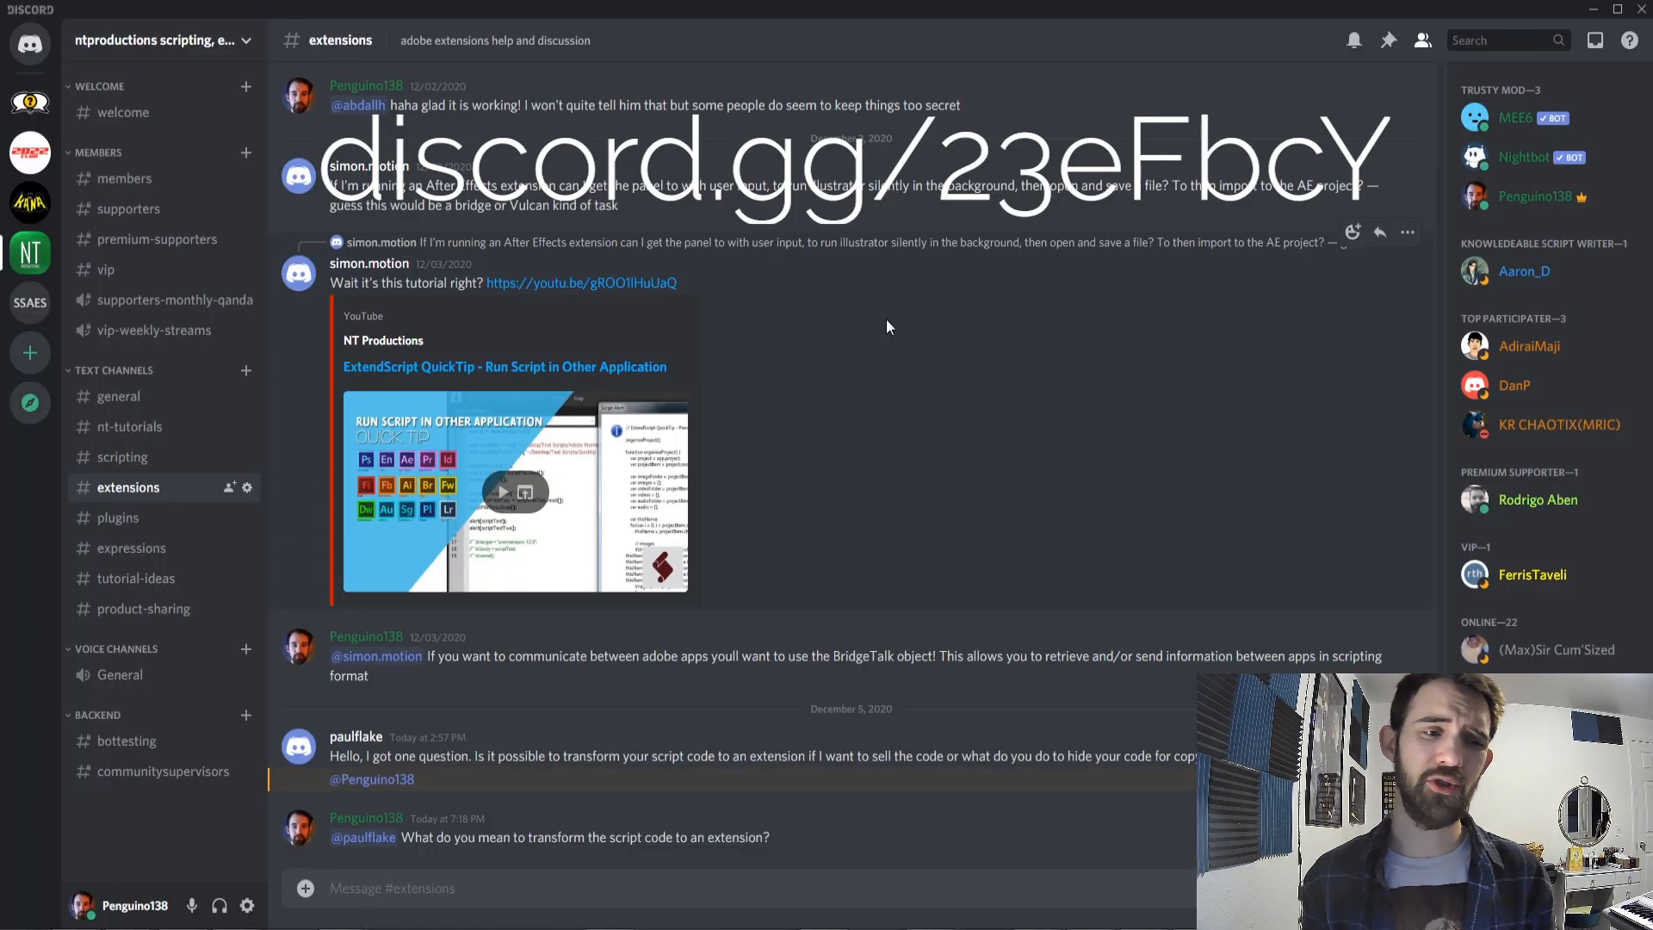
pyautogui.moveTo(665, 415)
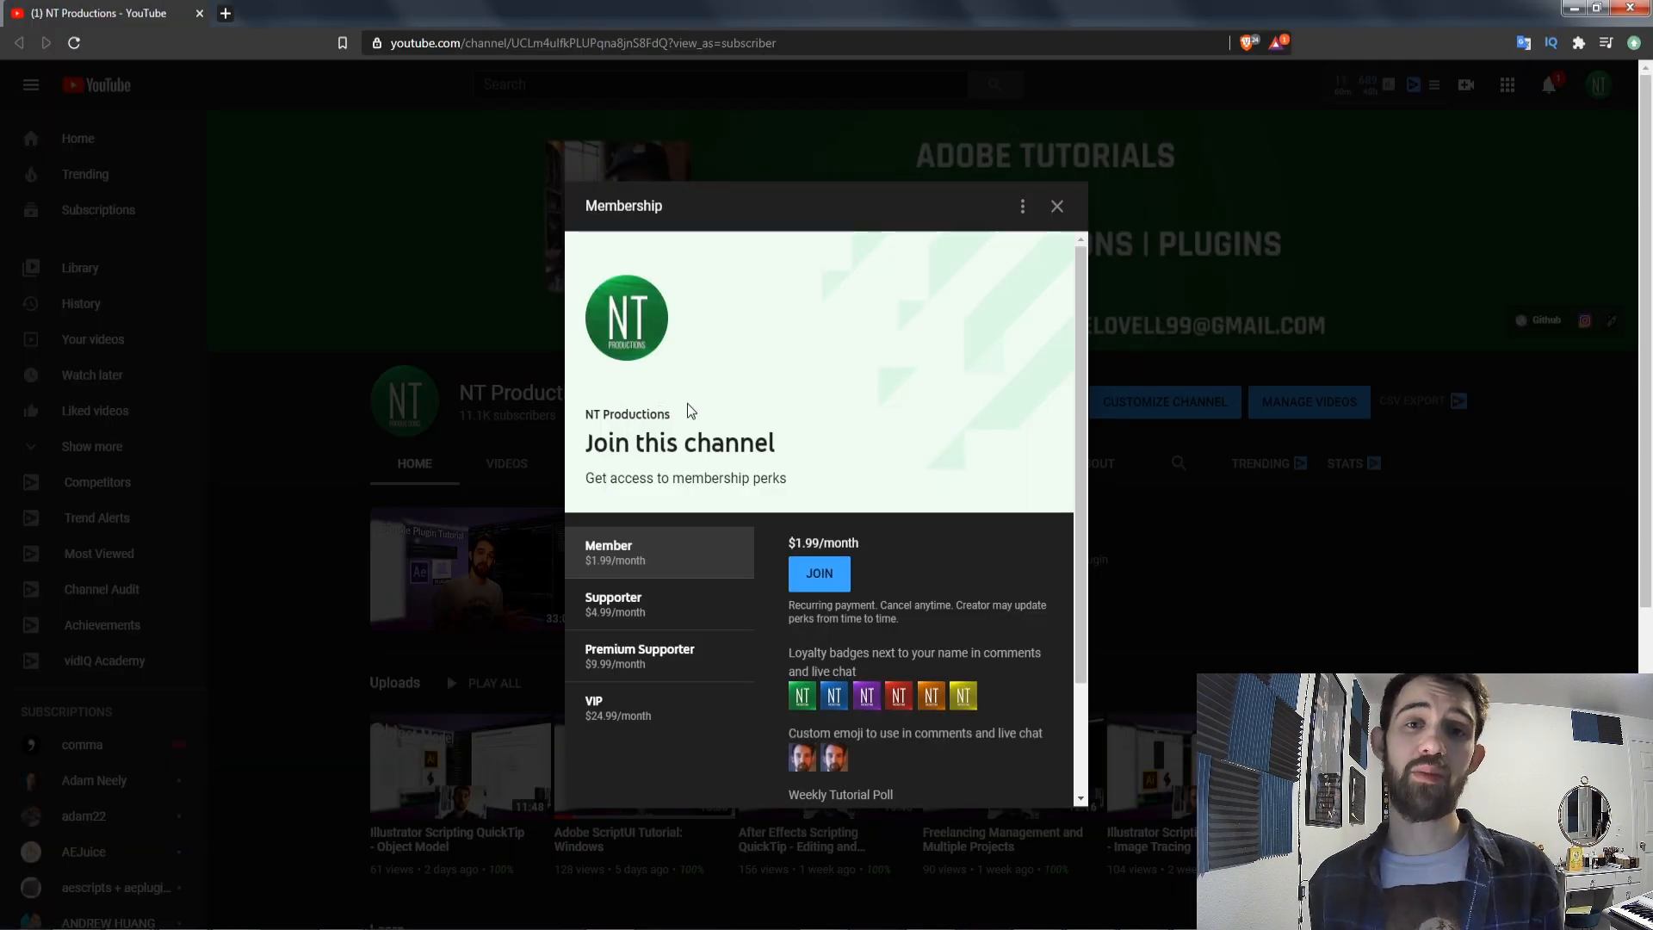
pyautogui.moveTo(651, 604)
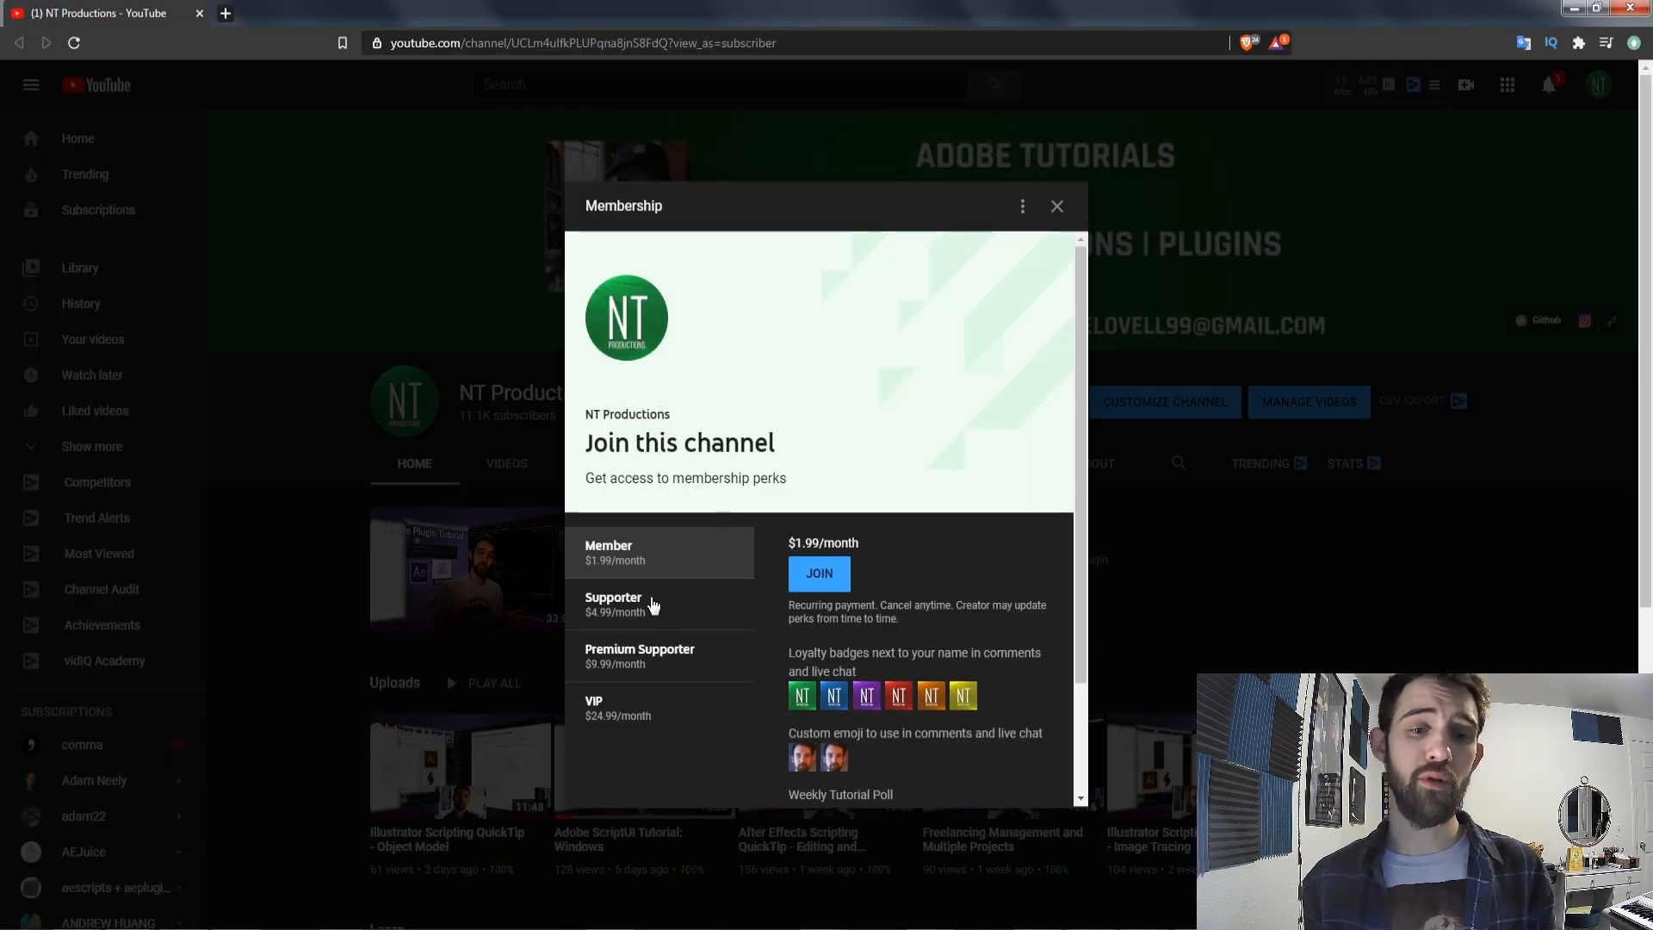
# Show the VIP ($24.99/month) tier's price and perks in the Membership dialog.
pyautogui.click(632, 707)
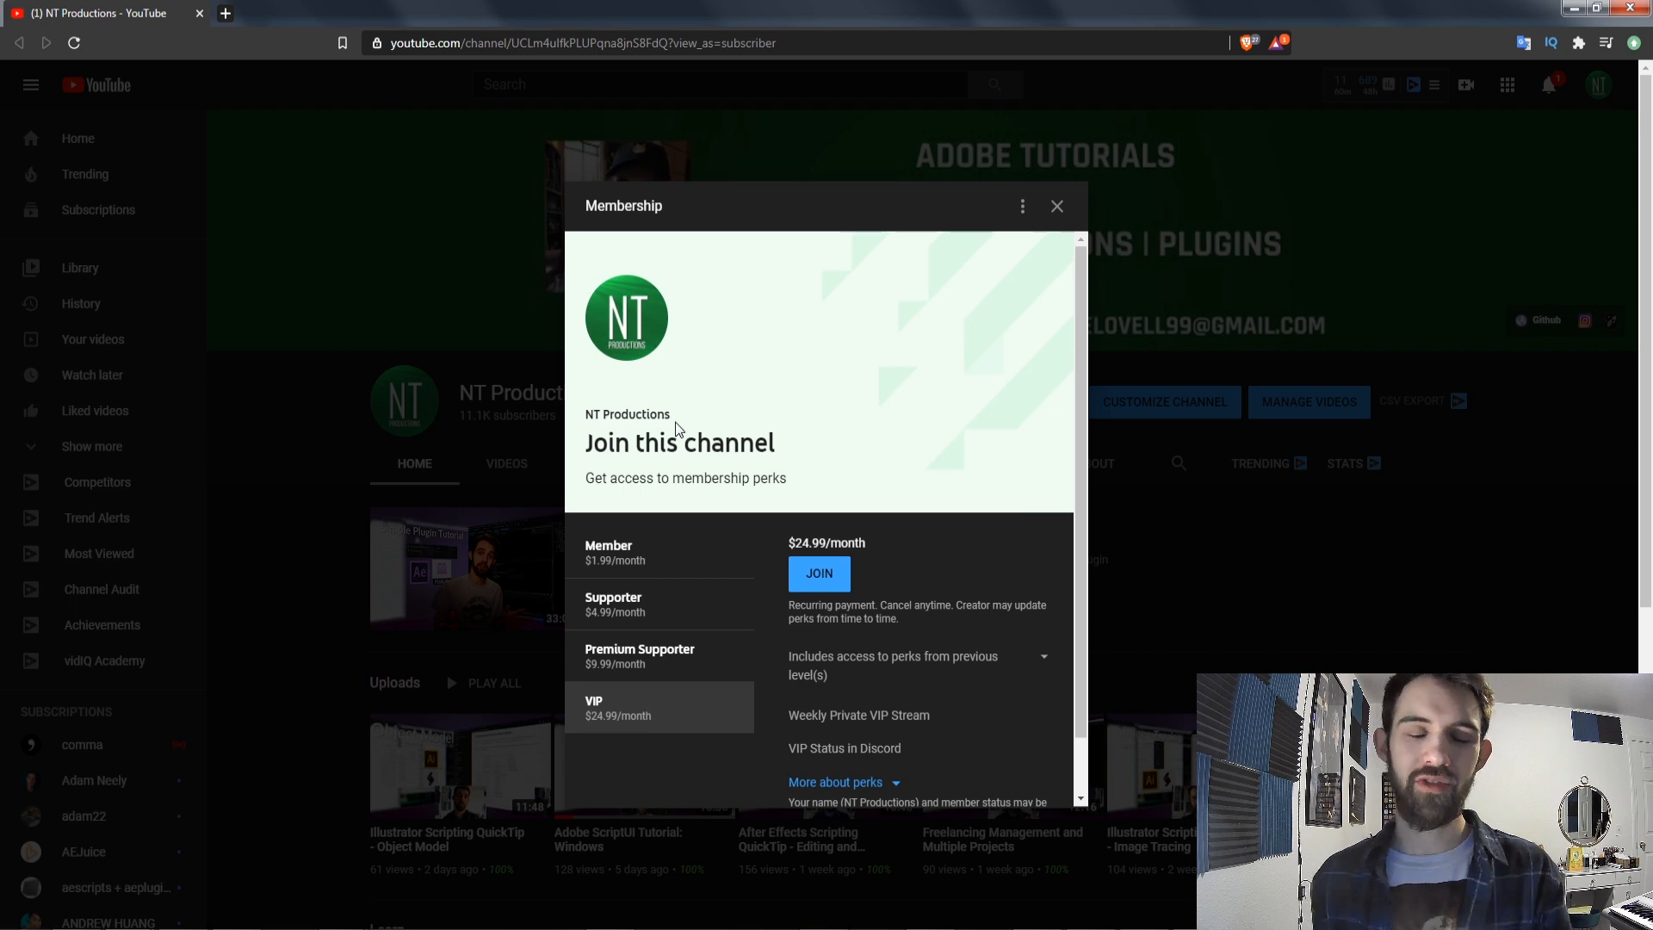